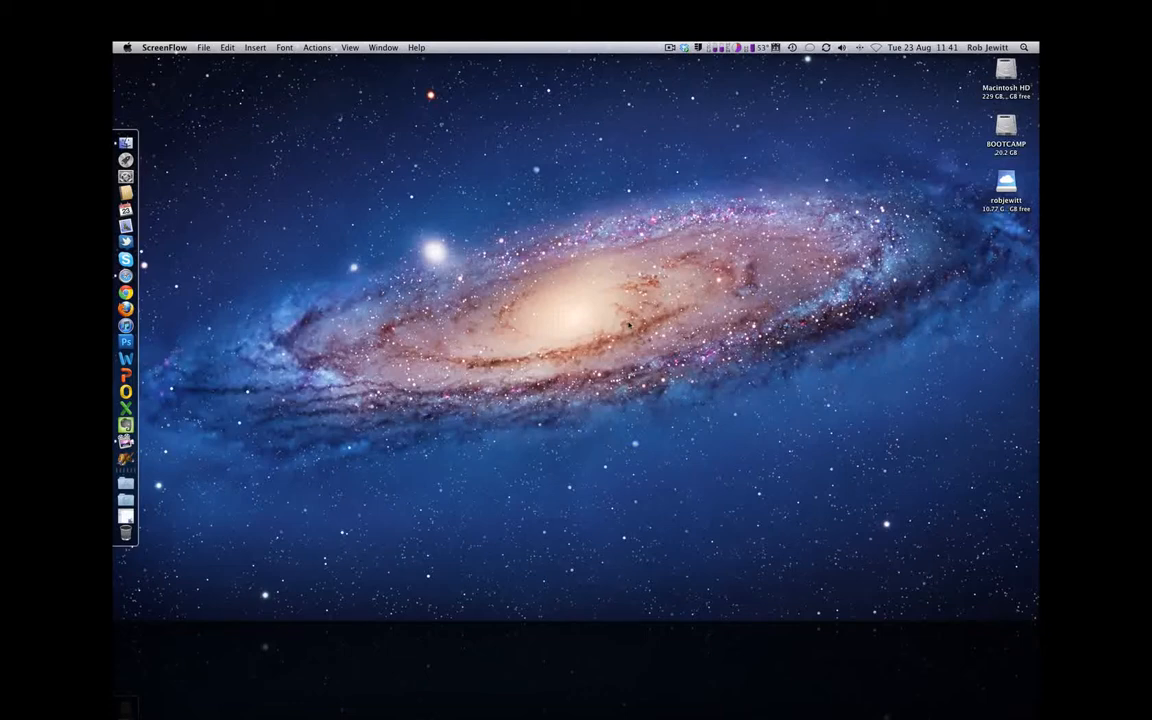
{"action": "mouse_move", "coordinate": [132, 274]}
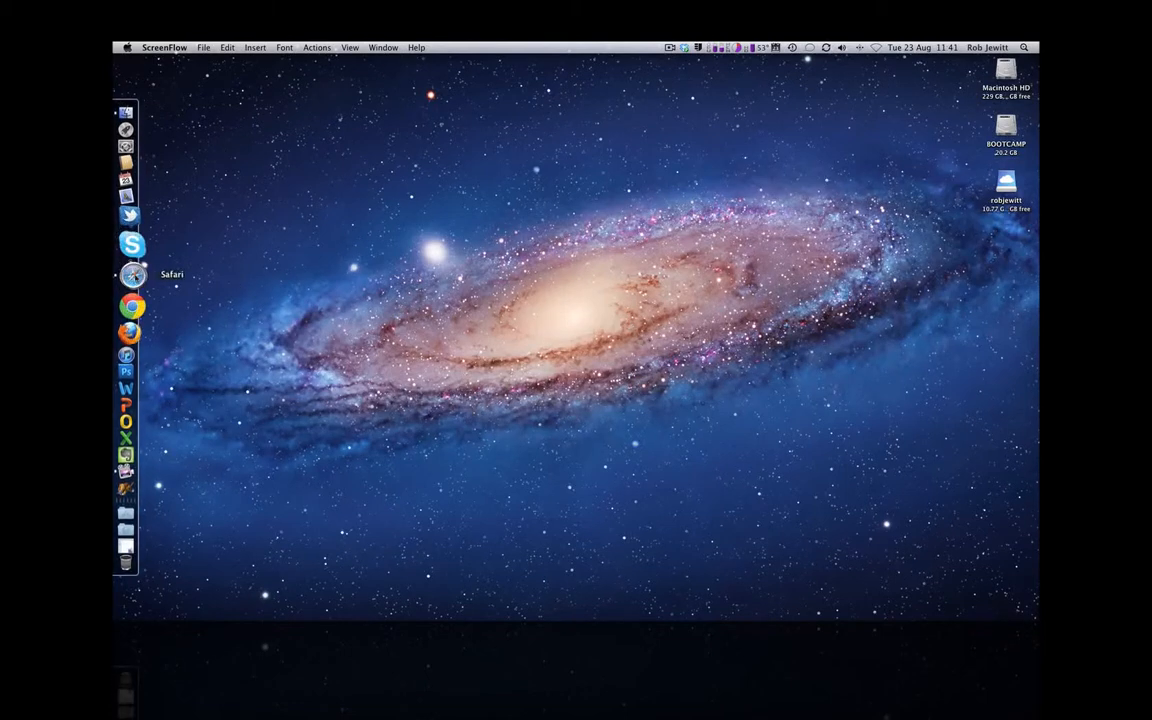
- Launch Safari from the Dock and let it load the Google UK home page
{"action": "left_click", "coordinate": [132, 273]}
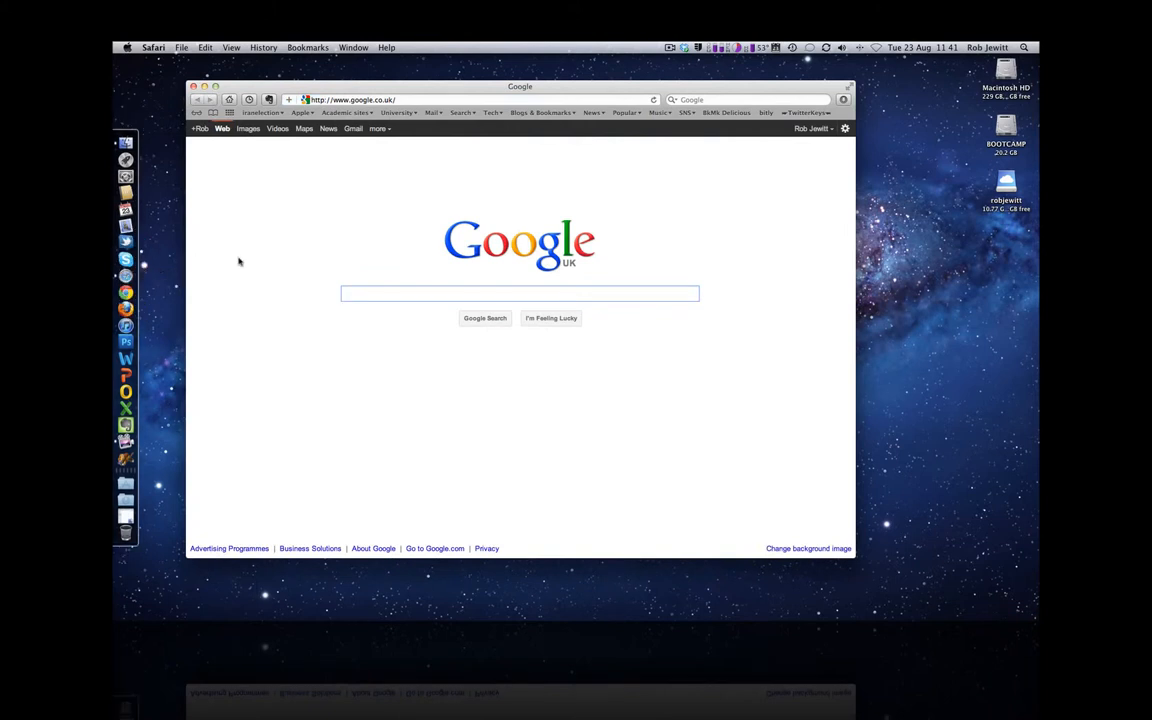
{"action": "left_click", "coordinate": [520, 293]}
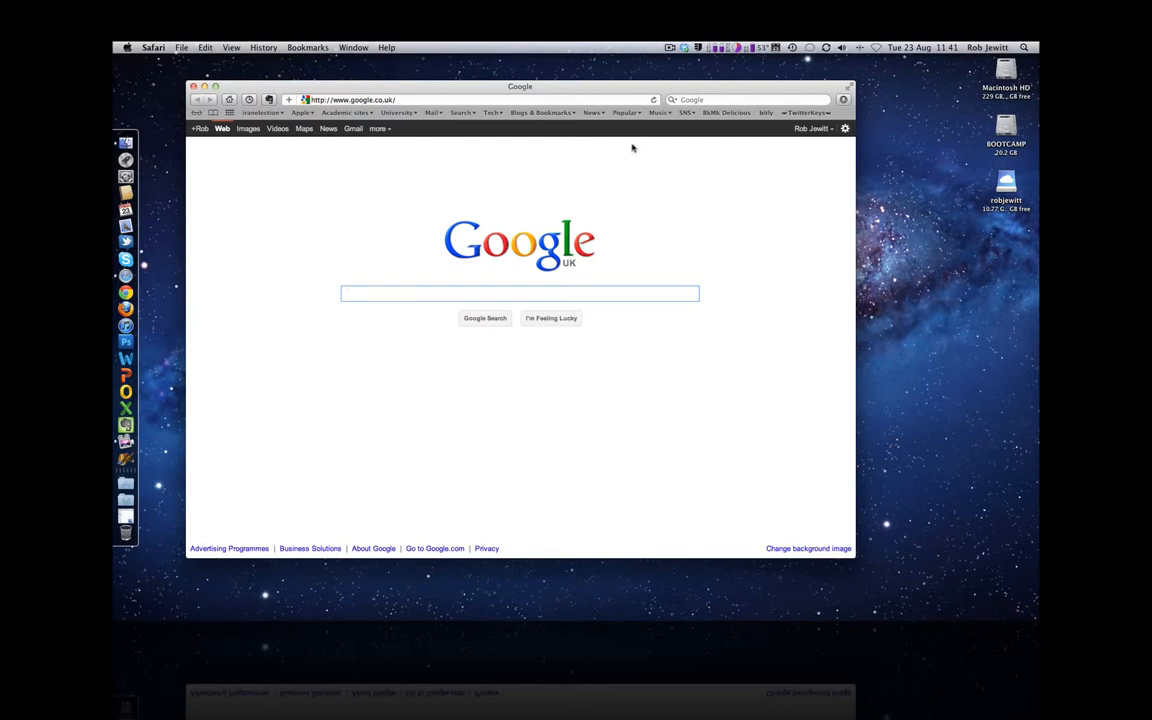
{"action": "left_click", "coordinate": [520, 293]}
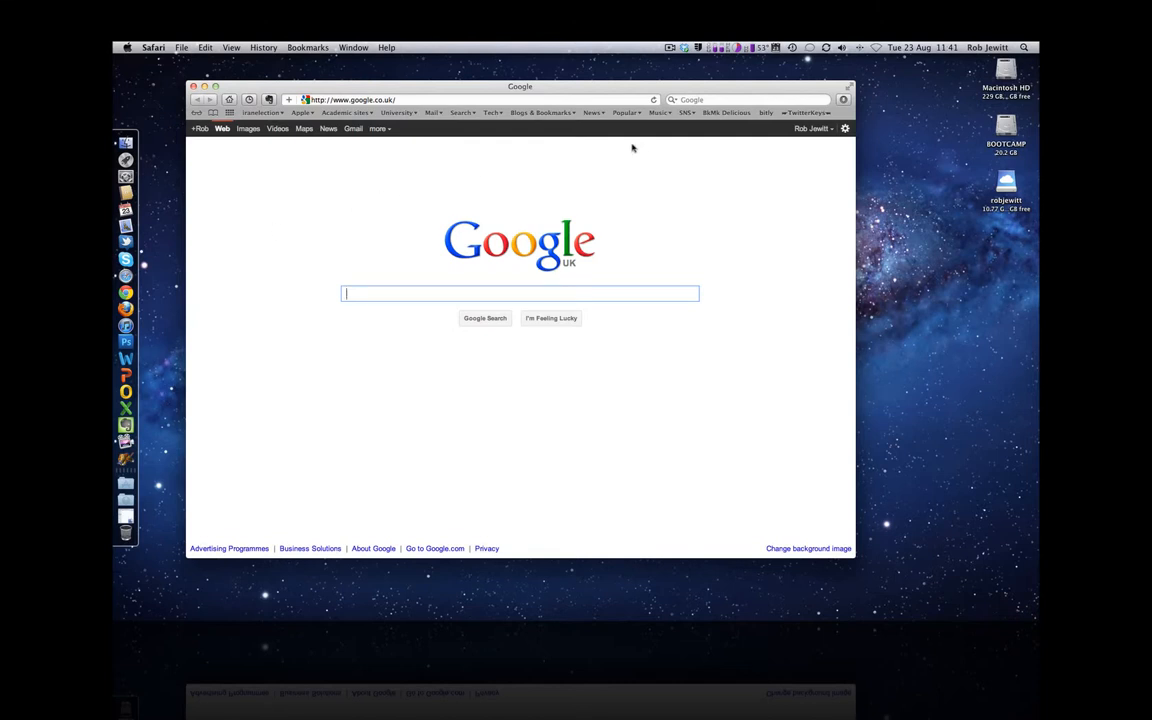
{"action": "mouse_move", "coordinate": [699, 147]}
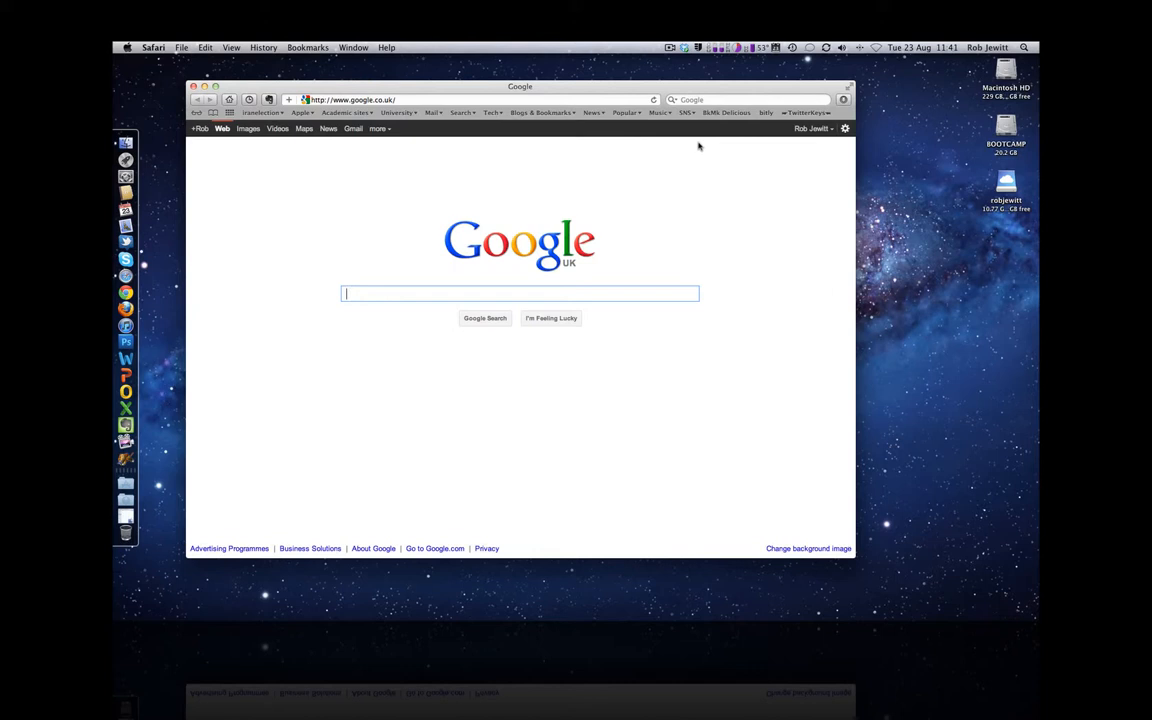
{"action": "mouse_move", "coordinate": [533, 167]}
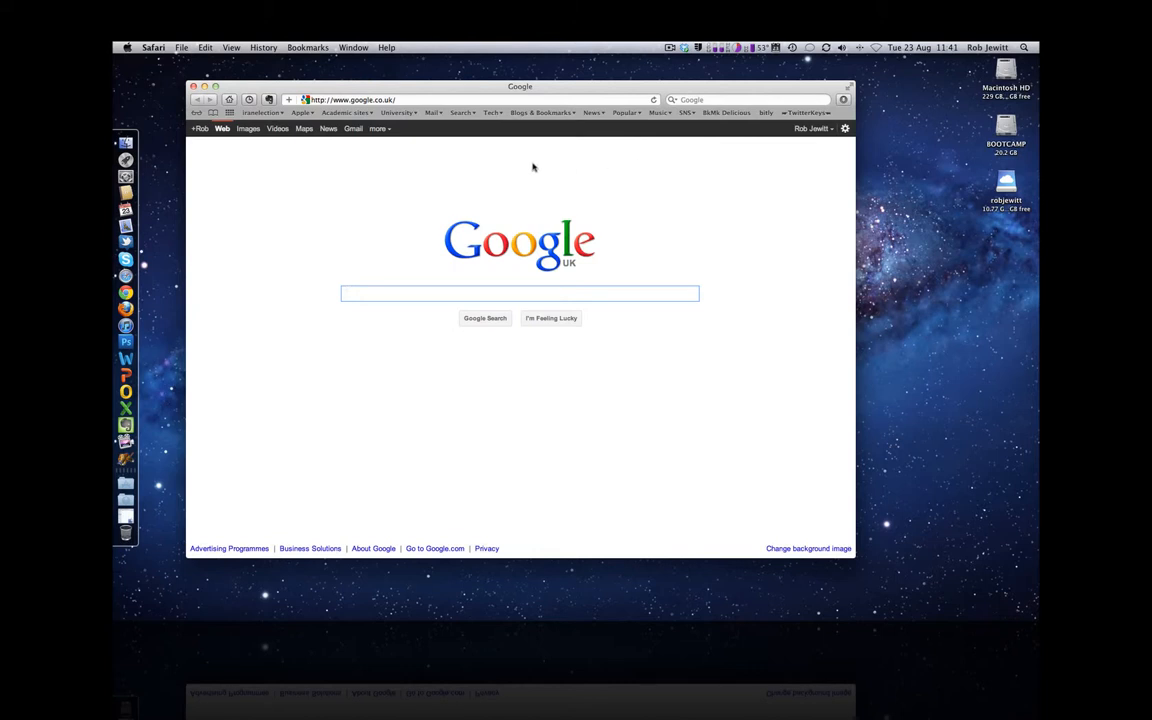
{"action": "left_click", "coordinate": [520, 293]}
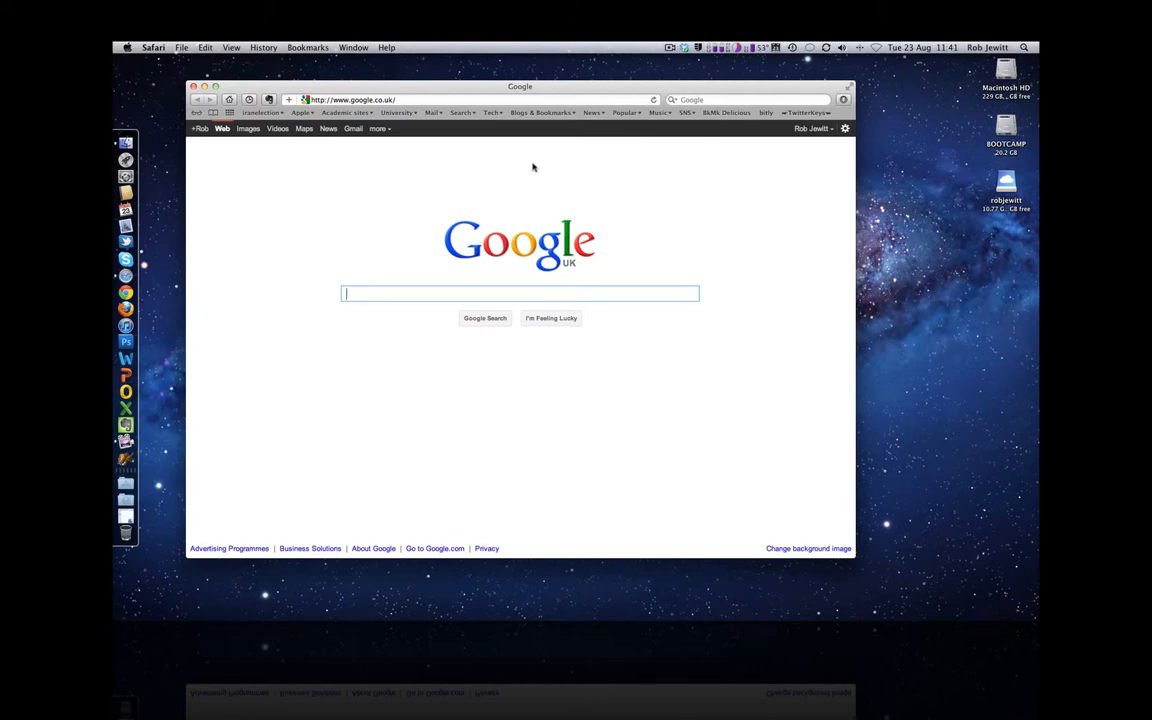
{"action": "mouse_move", "coordinate": [697, 125]}
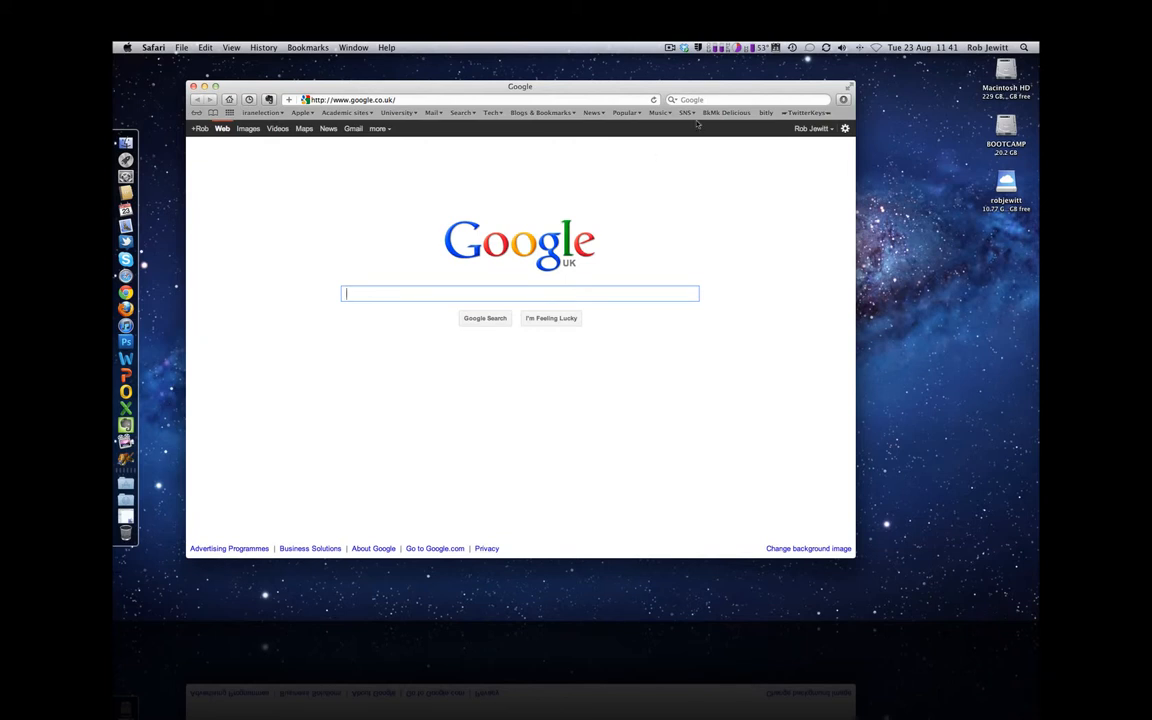
- Open YouTube from the SNS bookmarks after accidentally visiting FriendFeed, then scroll down
{"action": "left_click", "coordinate": [687, 112]}
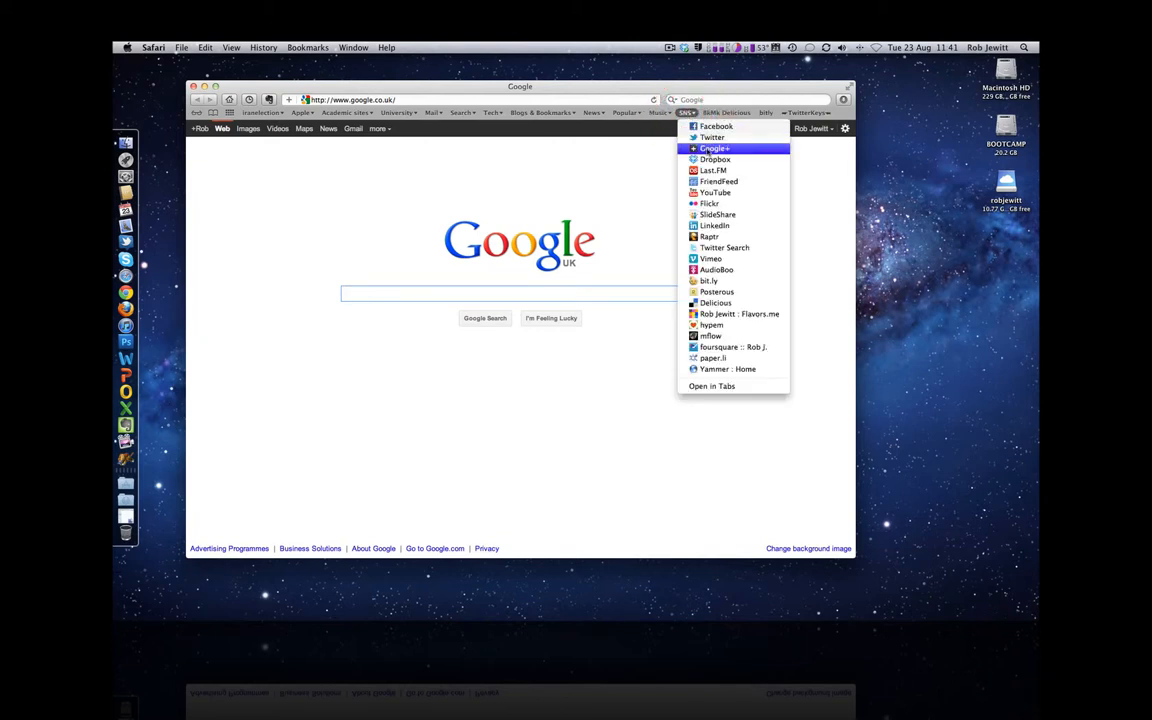
{"action": "left_click", "coordinate": [718, 181]}
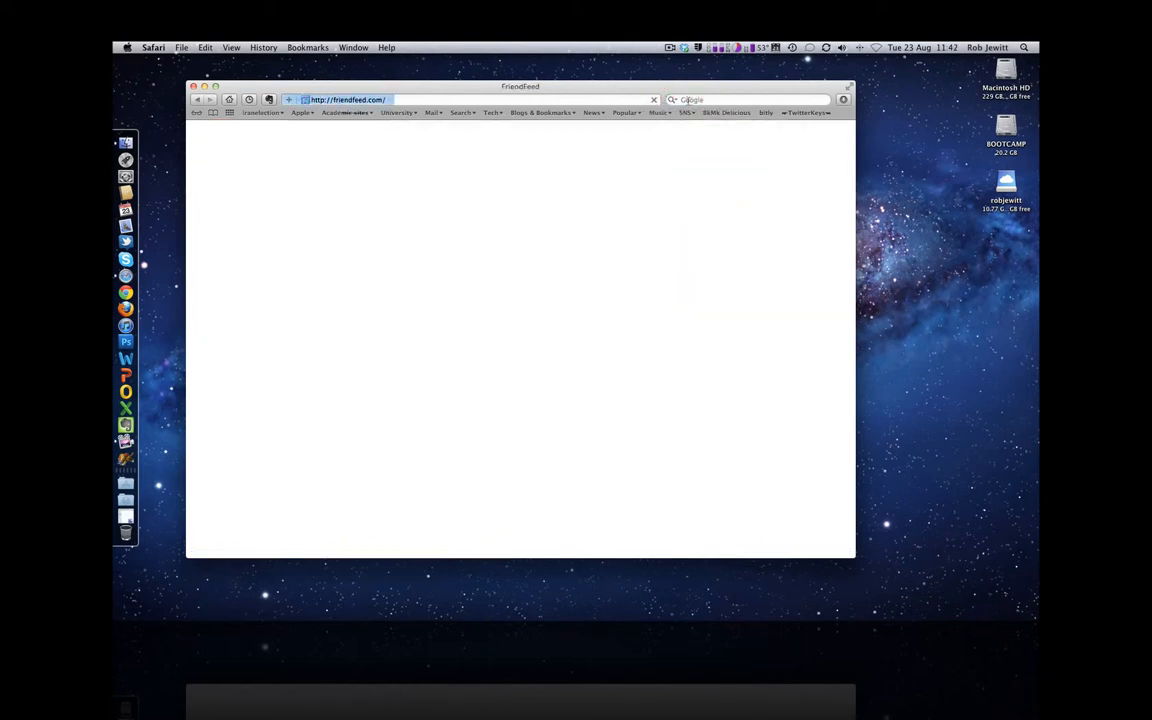
{"action": "left_click", "coordinate": [685, 112]}
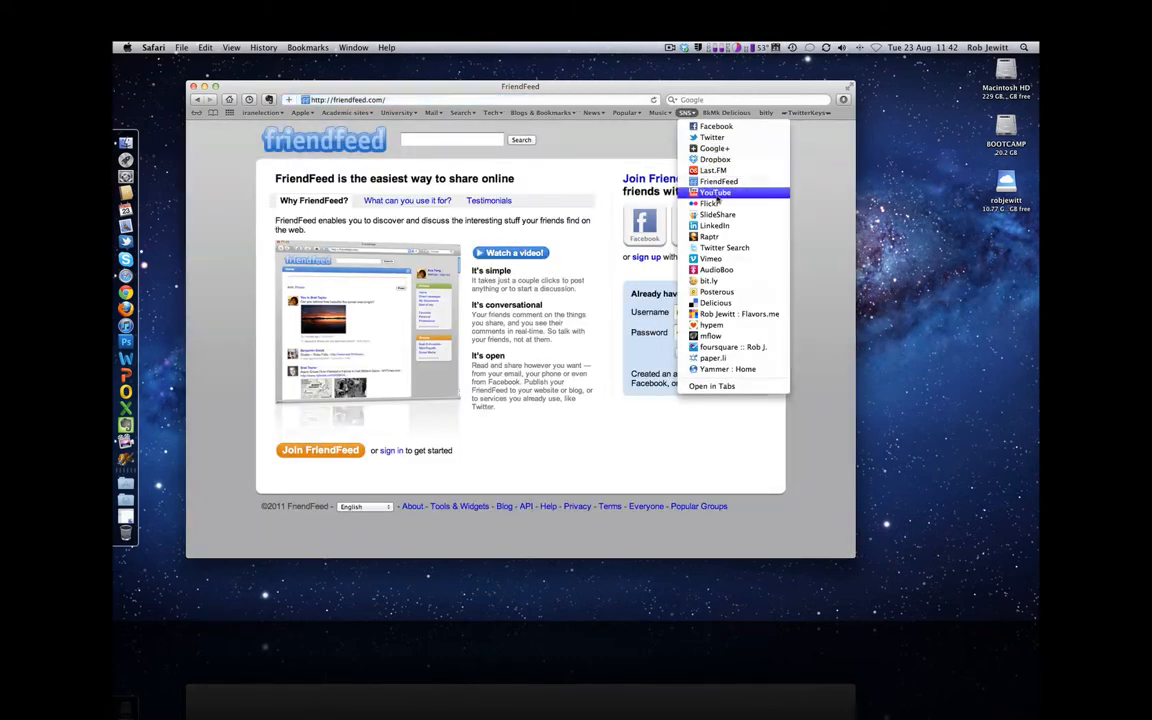
{"action": "left_click", "coordinate": [715, 192]}
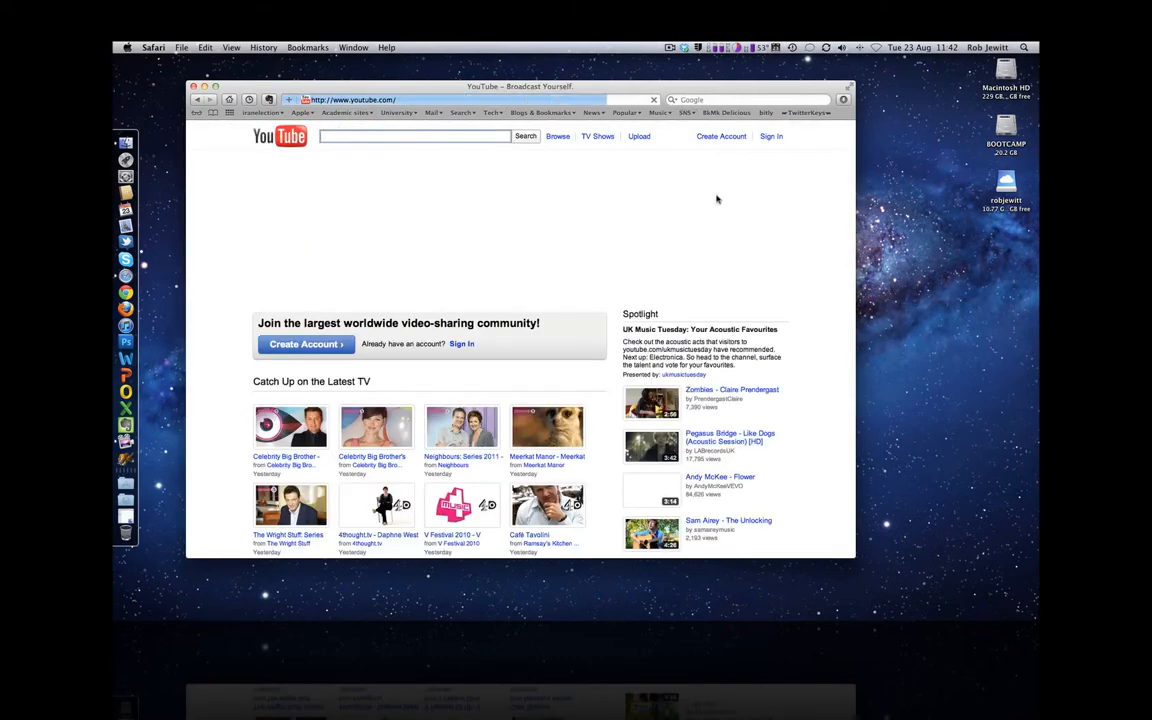
{"action": "scroll", "scroll_direction": "down", "scroll_amount": 3}
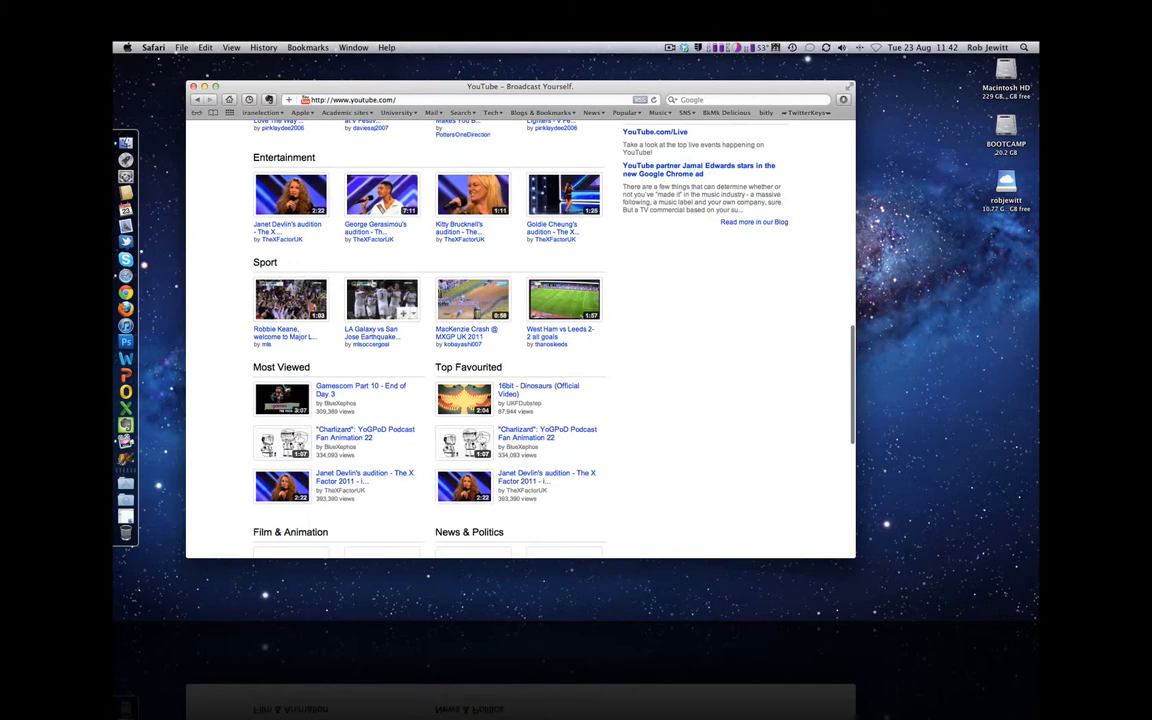
- Open the LA Galaxy vs San Jose Earthquakes goal video, then play and pause it
{"action": "left_click", "coordinate": [381, 300]}
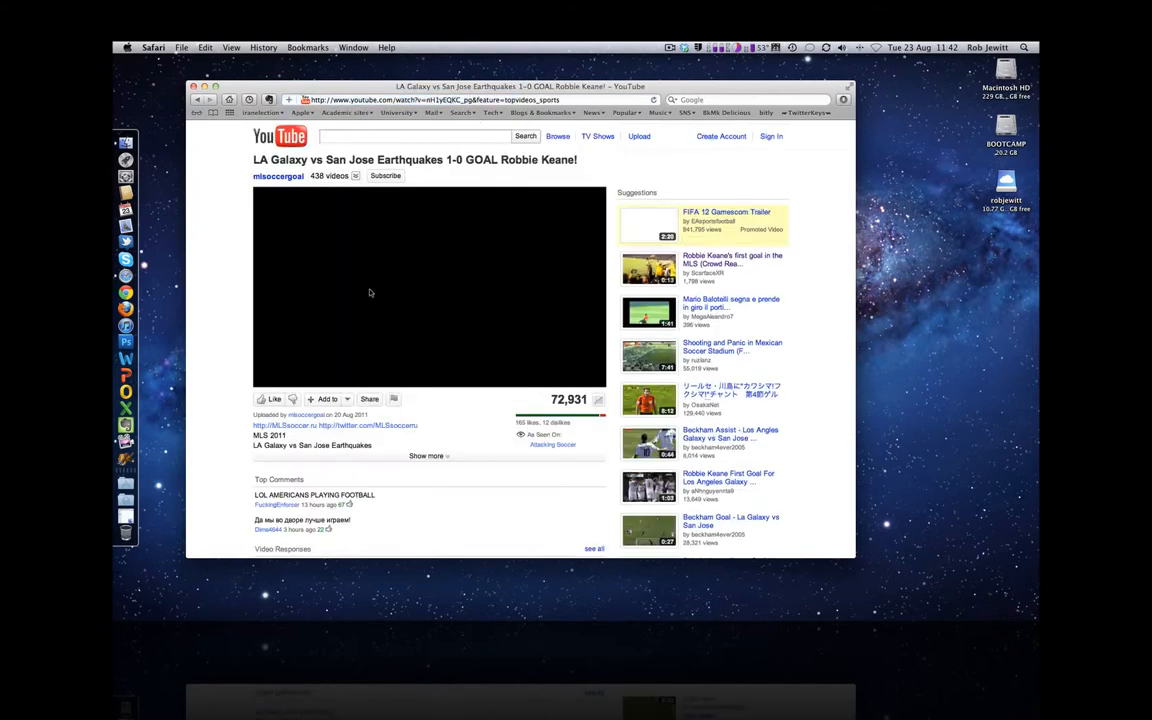
{"action": "left_click", "coordinate": [430, 290]}
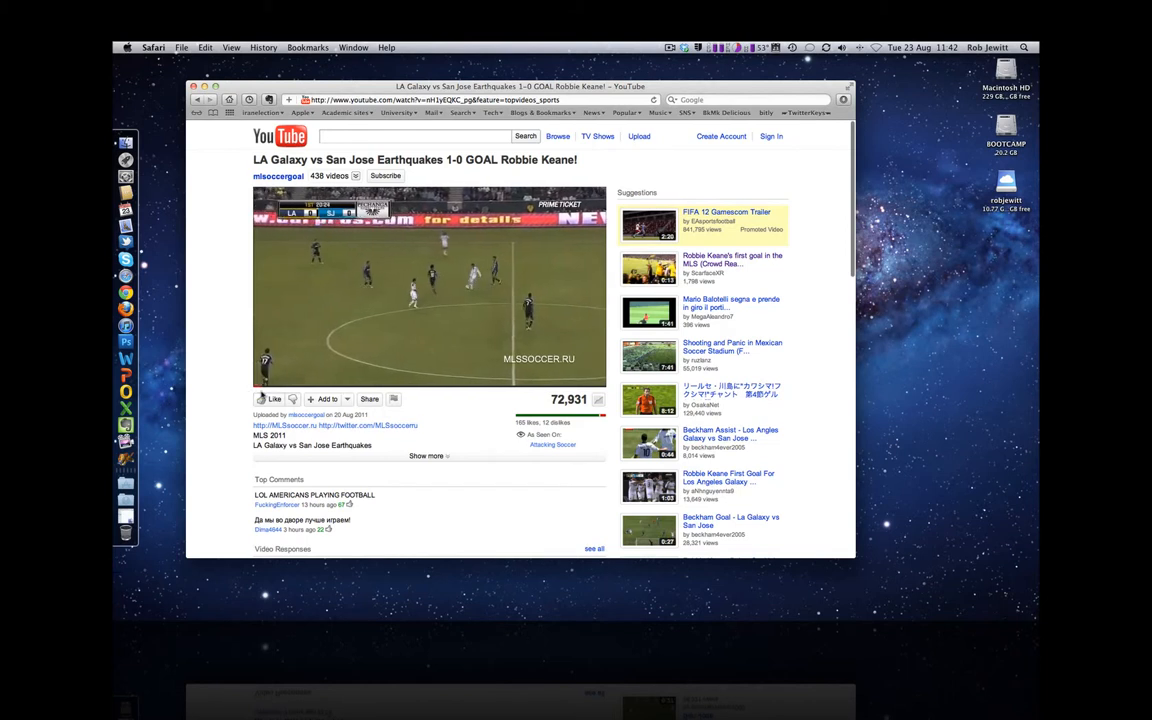
{"action": "left_click", "coordinate": [428, 290]}
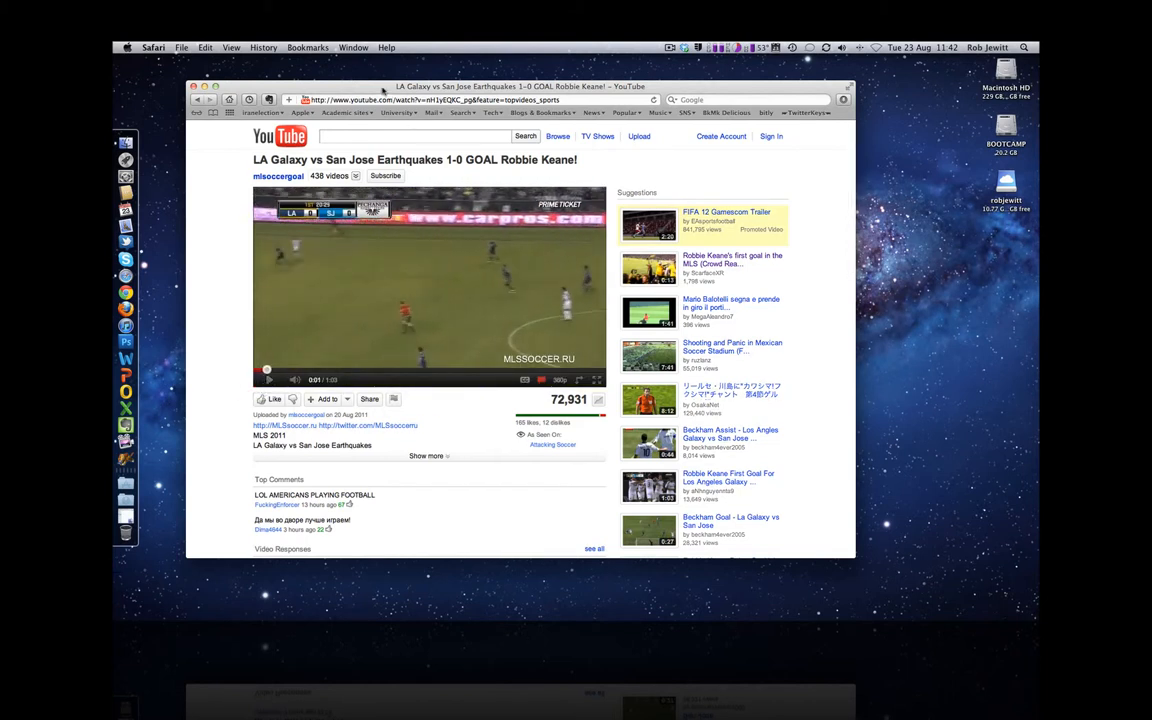
{"action": "left_click", "coordinate": [353, 47]}
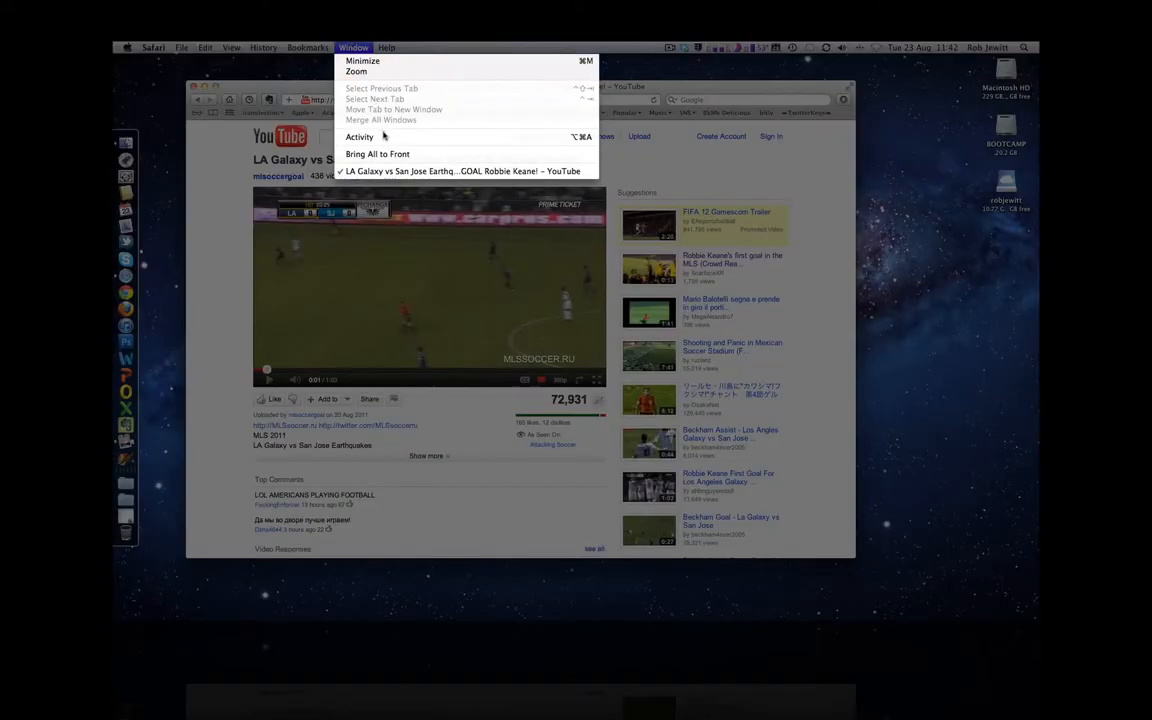
- Choose Activity from the Window menu to list the page's loaded resources
{"action": "left_click", "coordinate": [359, 137]}
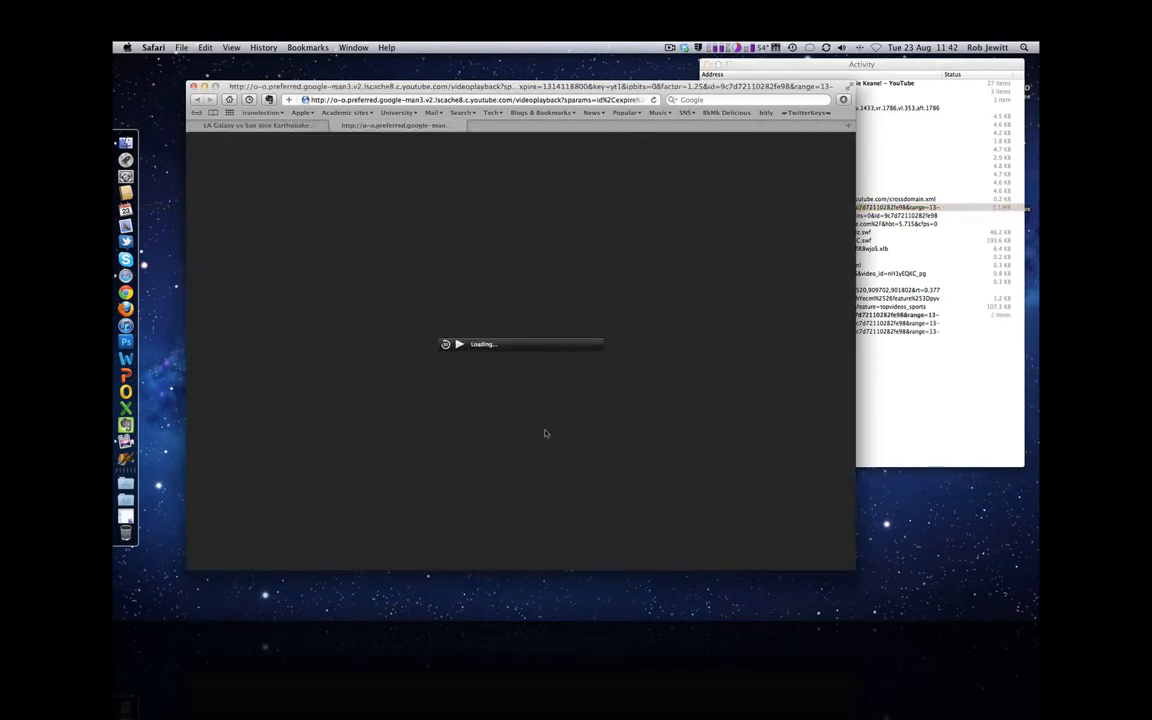
{"action": "mouse_move", "coordinate": [460, 320]}
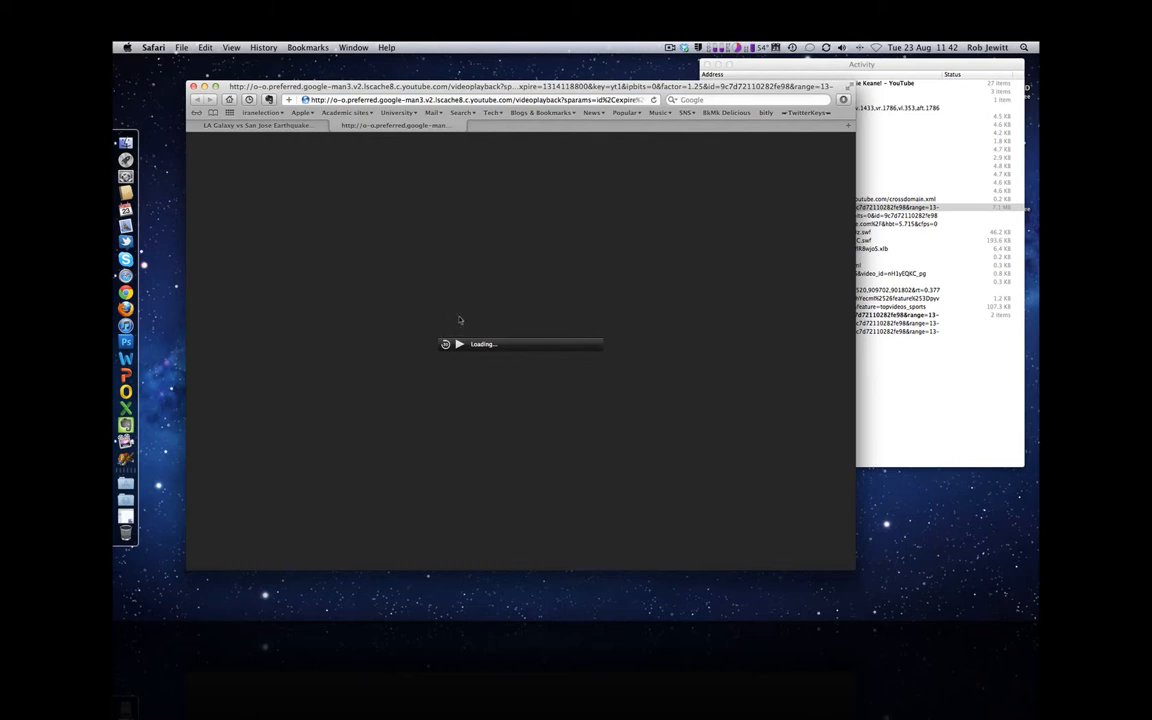
{"action": "mouse_move", "coordinate": [347, 149]}
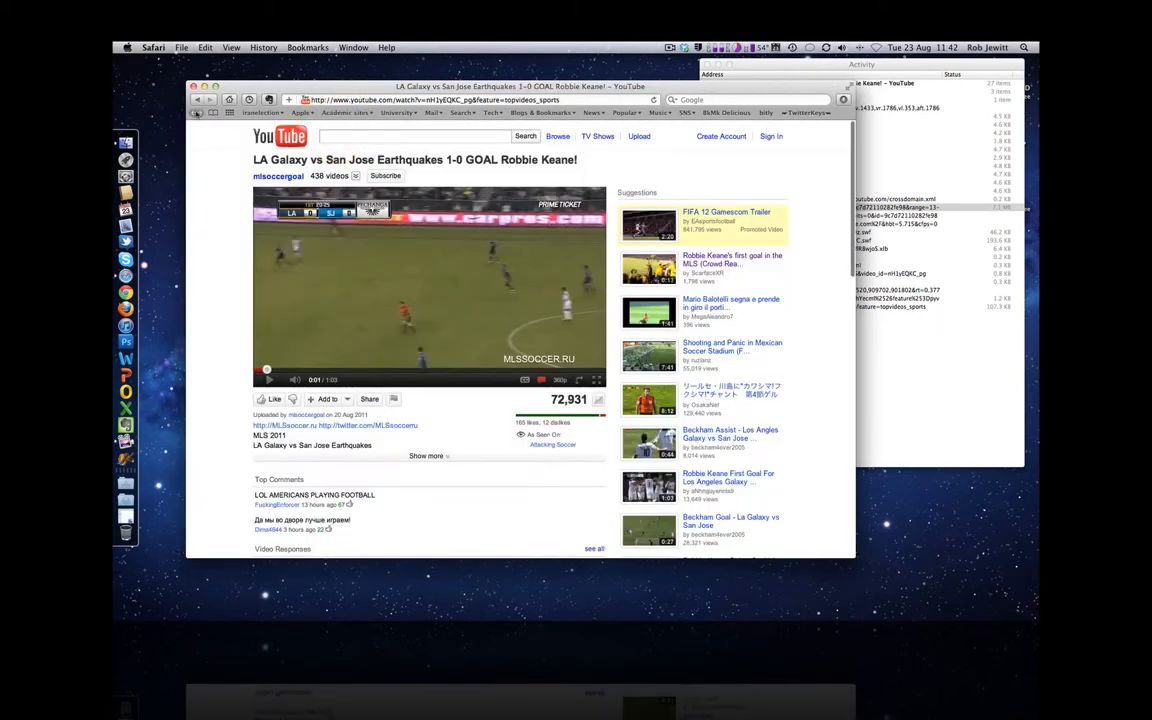
- Close the Activity window before heading to fastesttube.kwizzu.com
{"action": "left_click", "coordinate": [285, 136]}
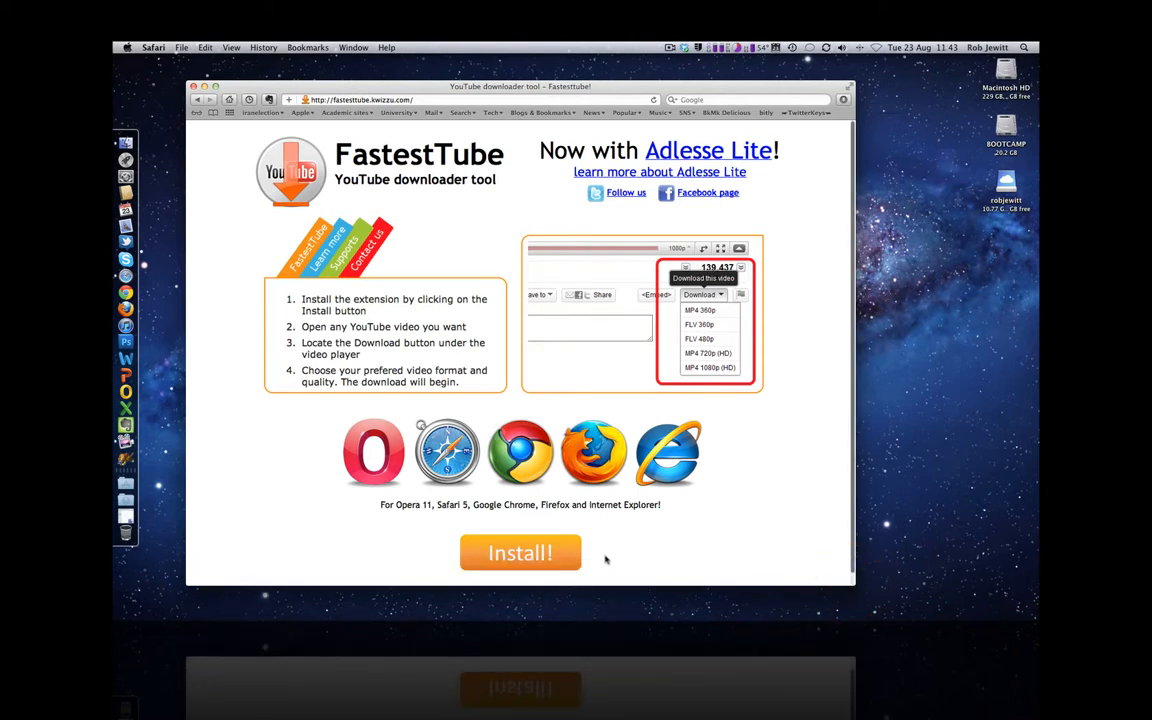
- Download the FastestTube .safariextz extension and confirm its installation in Safari
{"action": "left_click", "coordinate": [520, 553]}
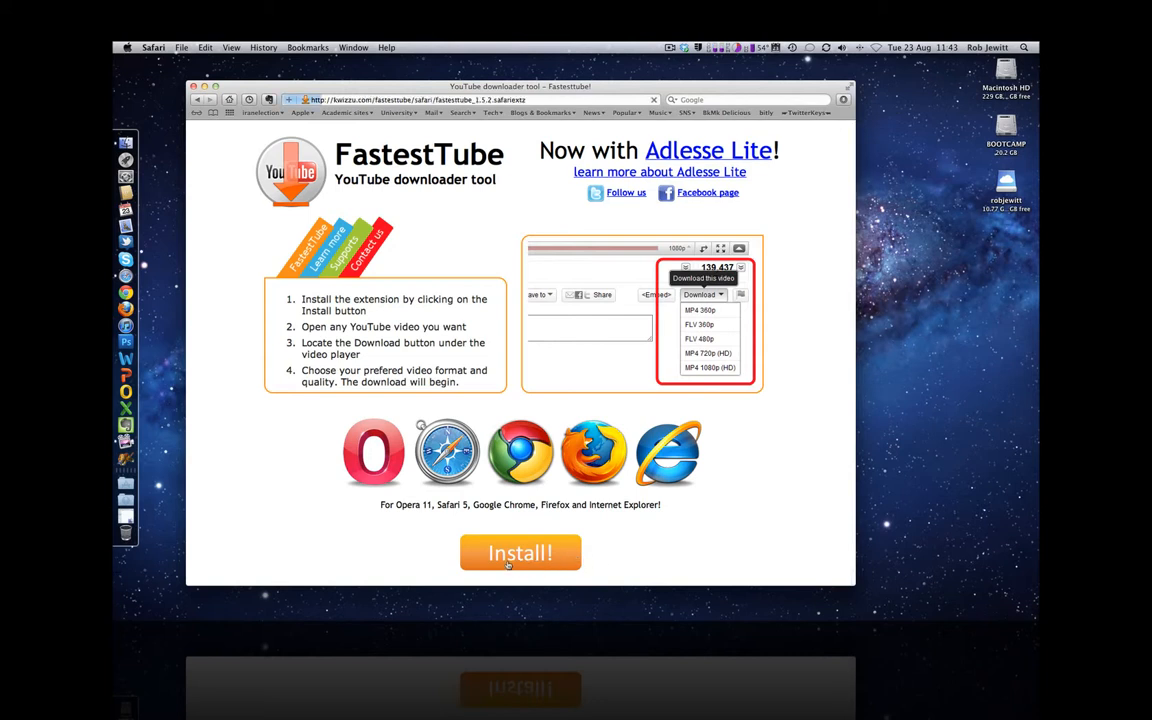
{"action": "left_click", "coordinate": [519, 553]}
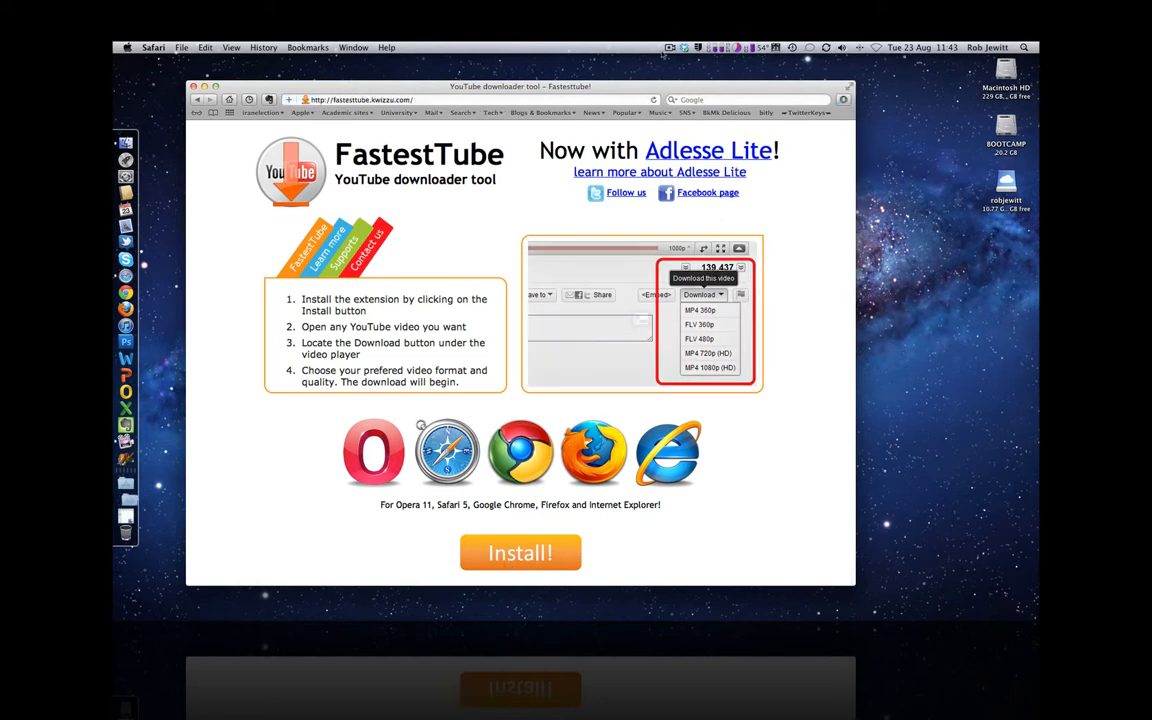
{"action": "left_click", "coordinate": [843, 99]}
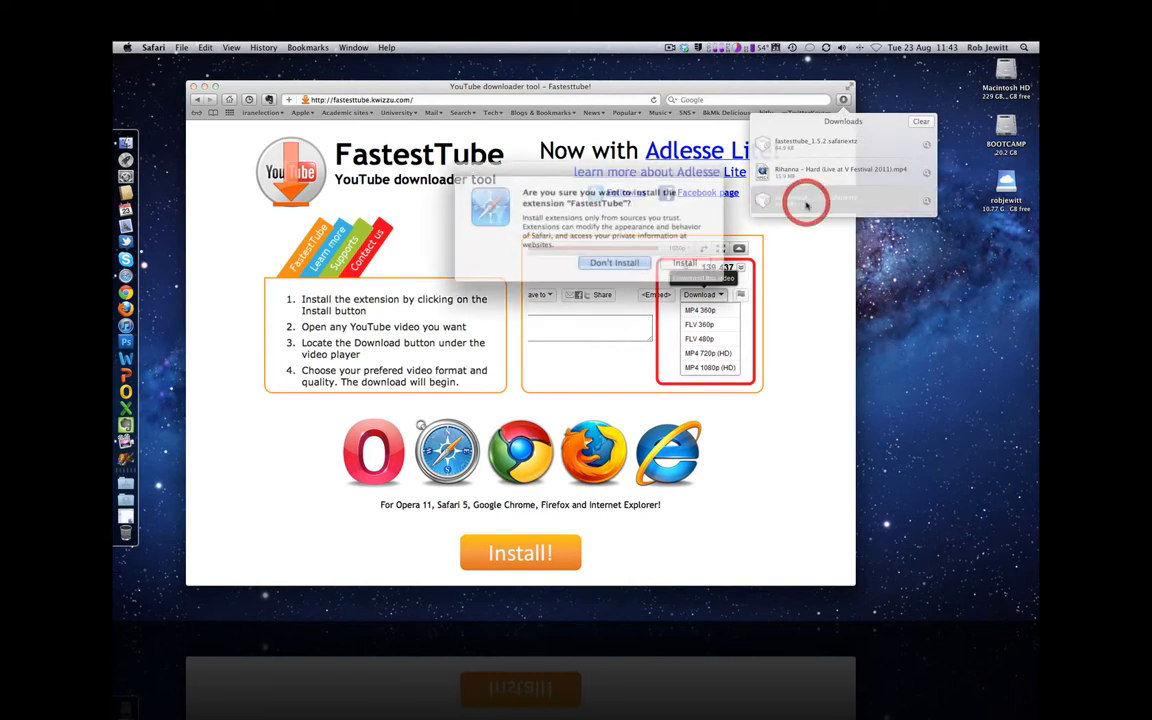
{"action": "left_click", "coordinate": [614, 262]}
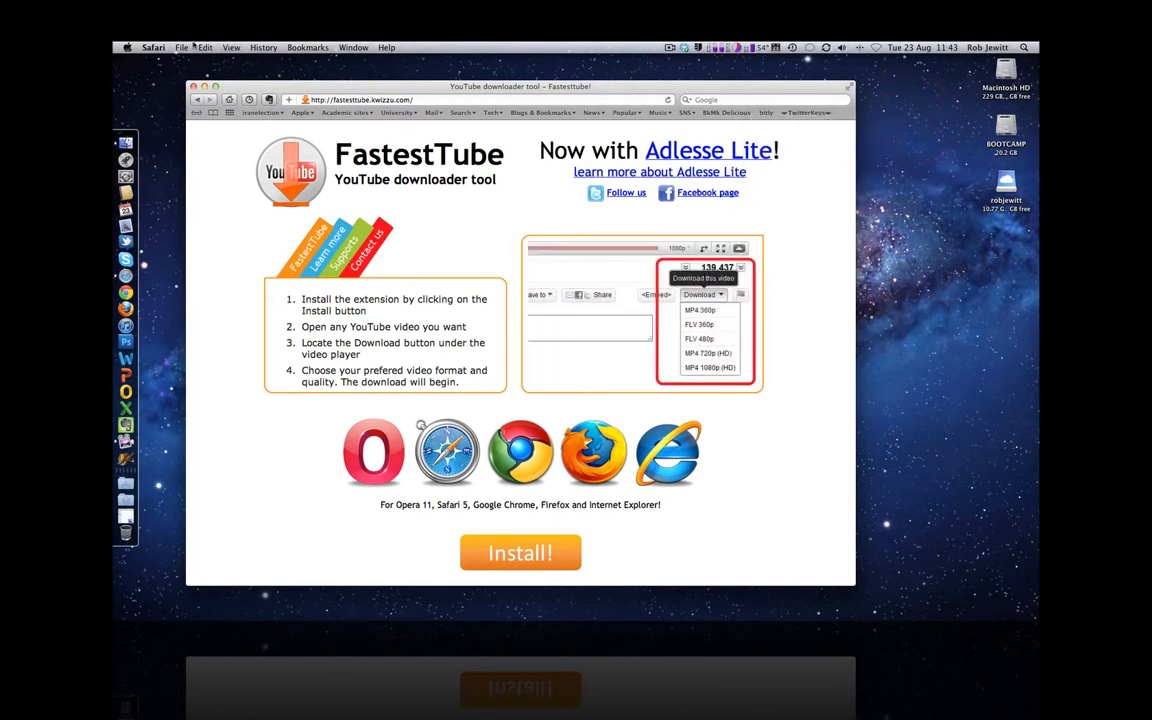
{"action": "left_click", "coordinate": [153, 47]}
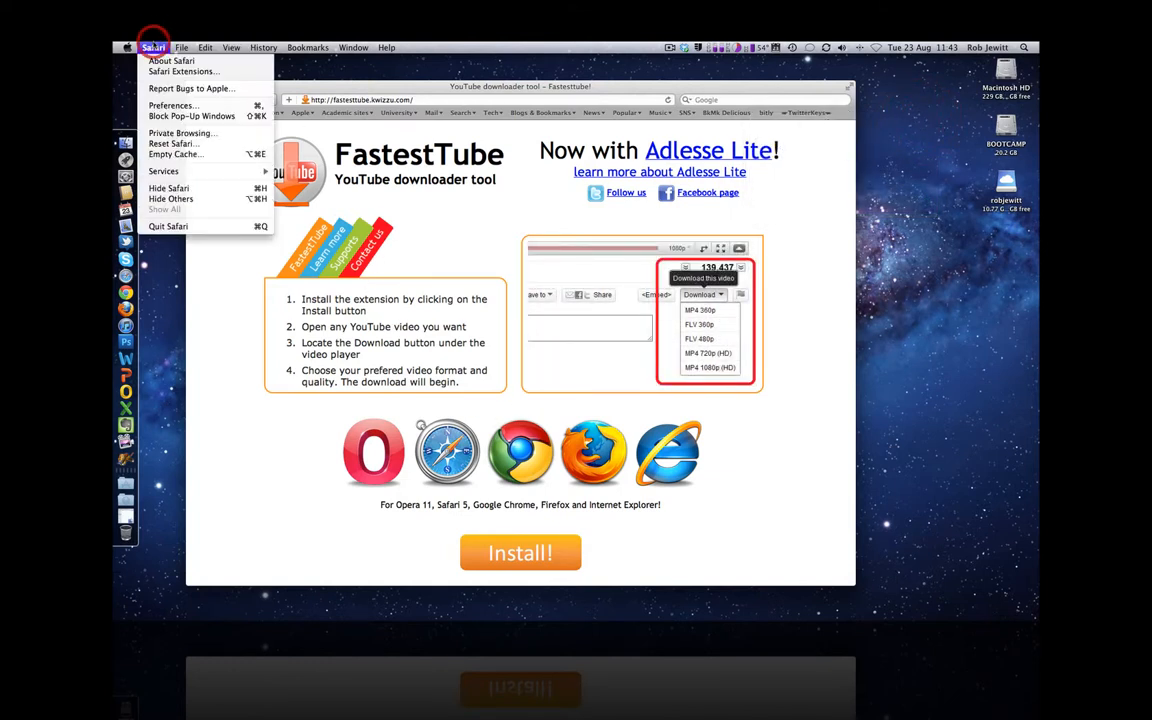
- Confirm FastestTube 1.5.2 is enabled in Safari's Extensions preferences, then close them
{"action": "left_click", "coordinate": [173, 105]}
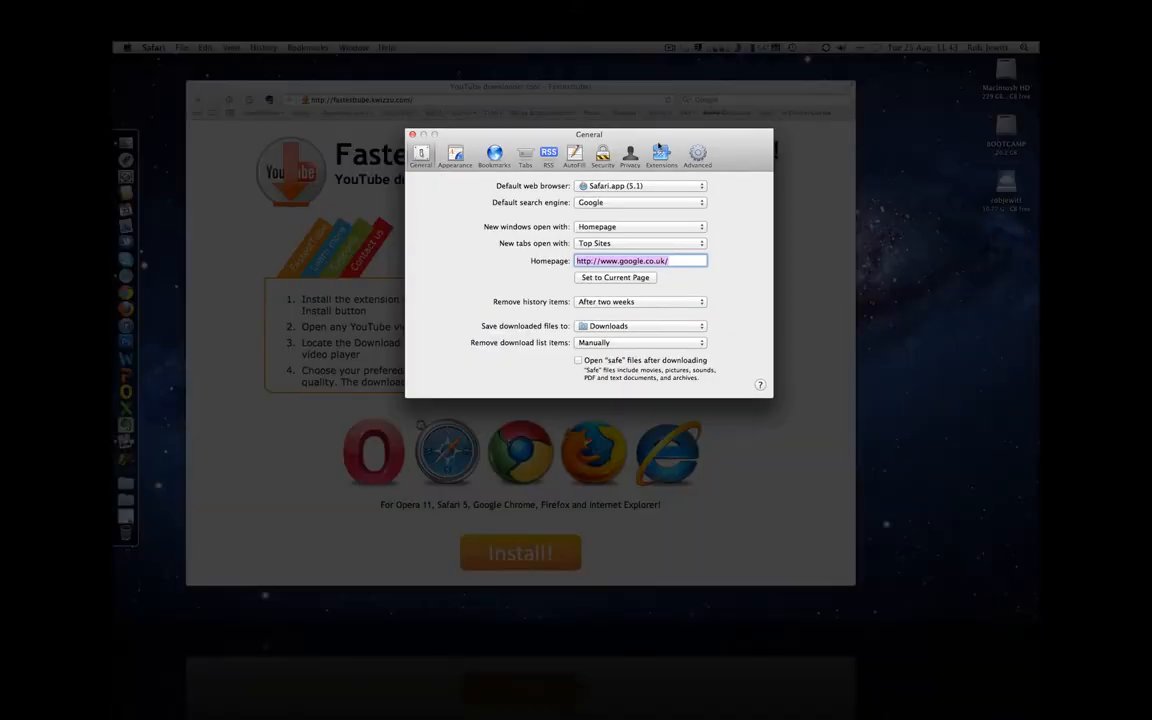
{"action": "left_click", "coordinate": [660, 155]}
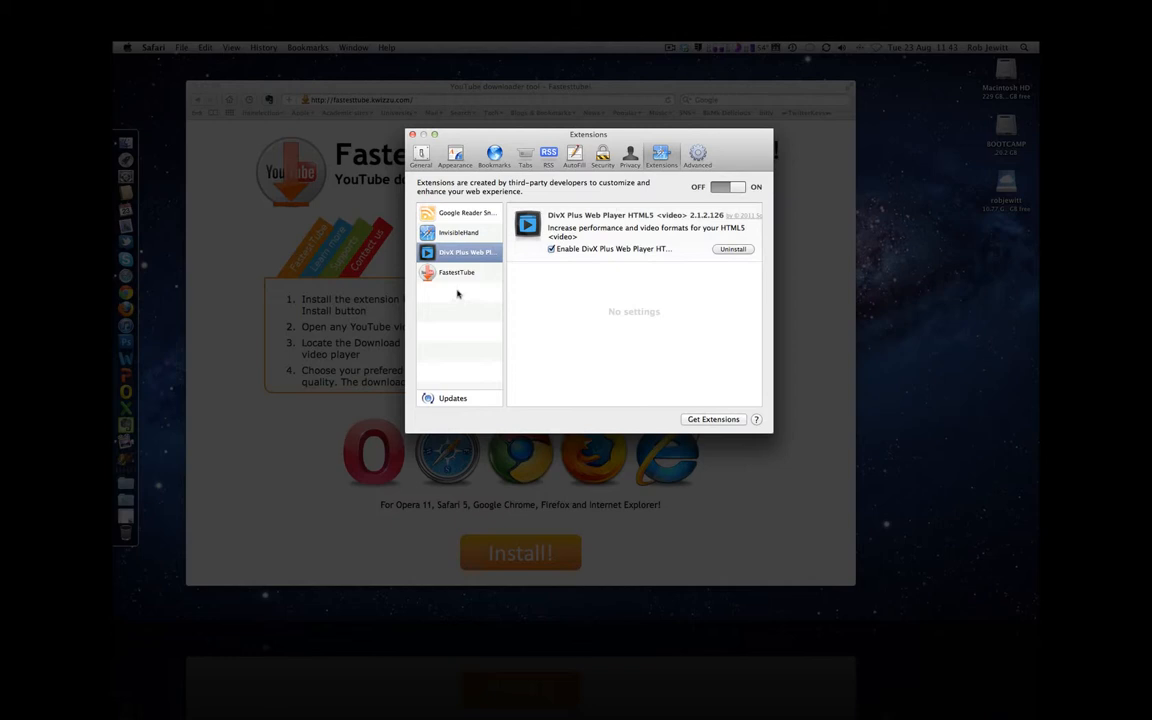
{"action": "left_click", "coordinate": [457, 272]}
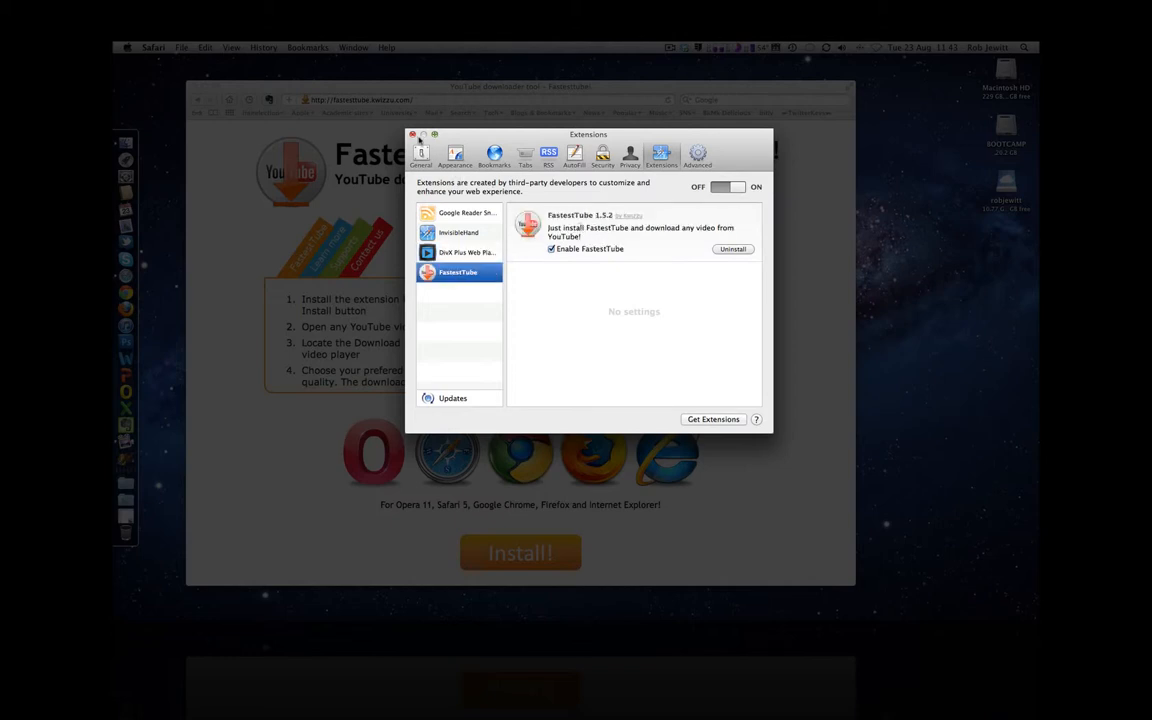
{"action": "left_click", "coordinate": [411, 135]}
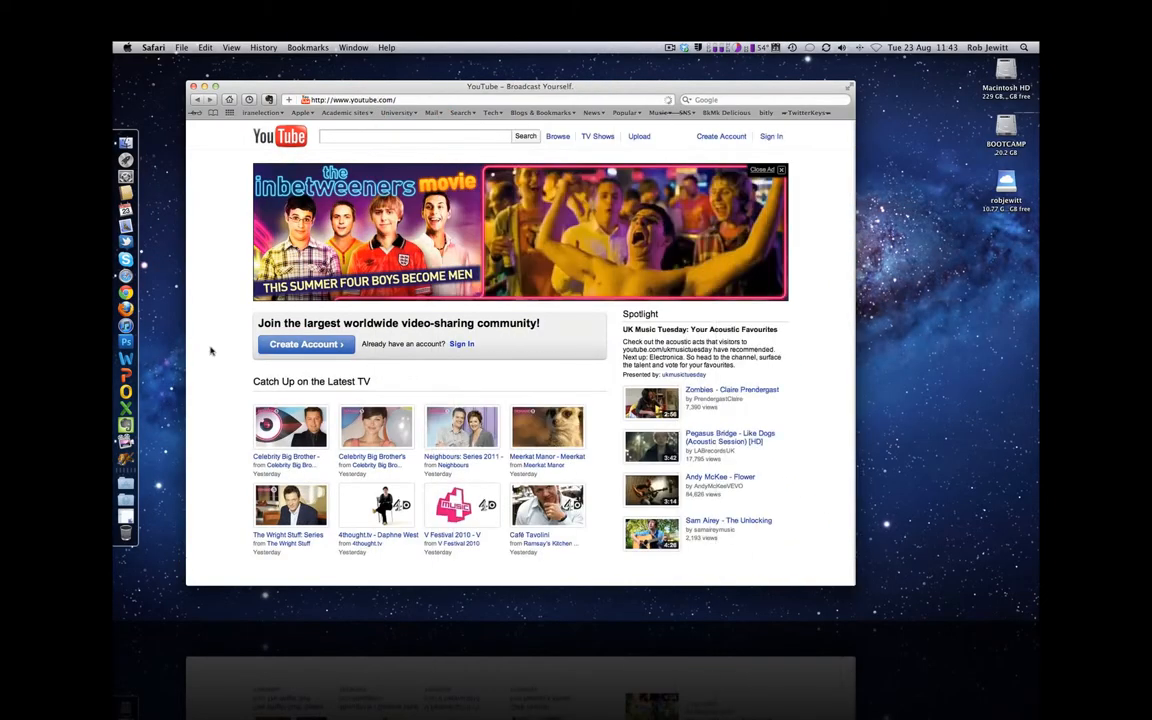
- Scroll to the Music section and open Eminem & Rihanna – Love The Way You Lie (V Festival 2011)
{"action": "scroll", "scroll_direction": "down", "scroll_amount": 3}
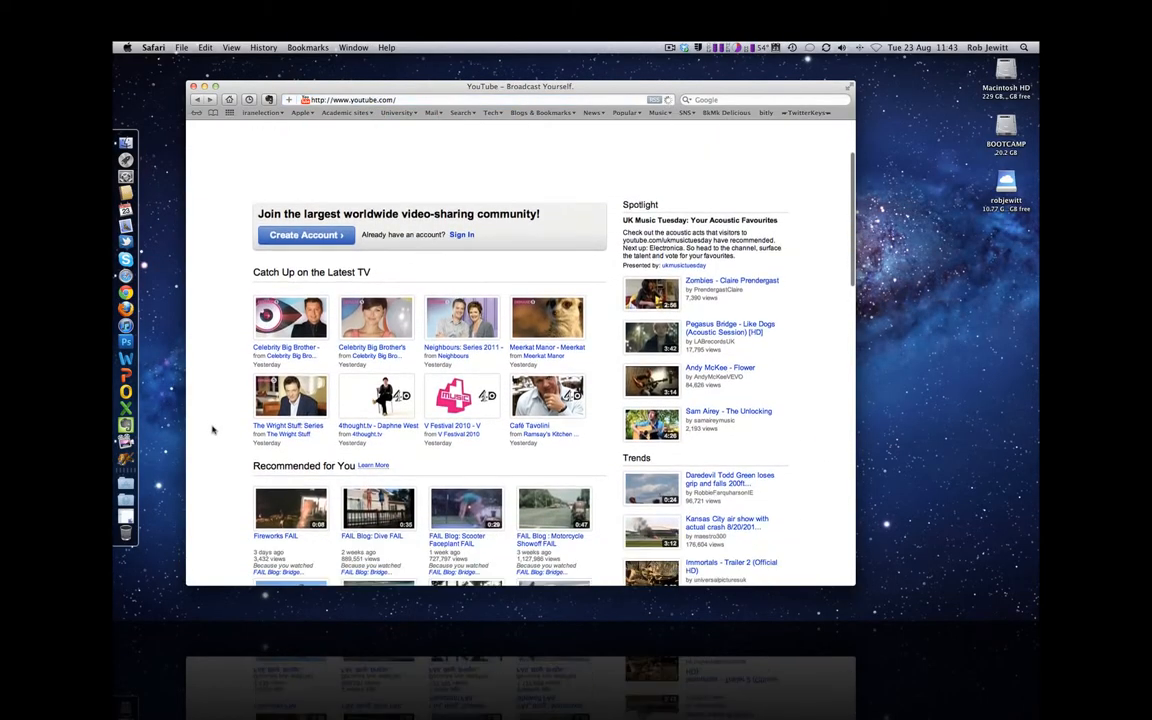
{"action": "scroll", "scroll_direction": "down", "scroll_amount": 3}
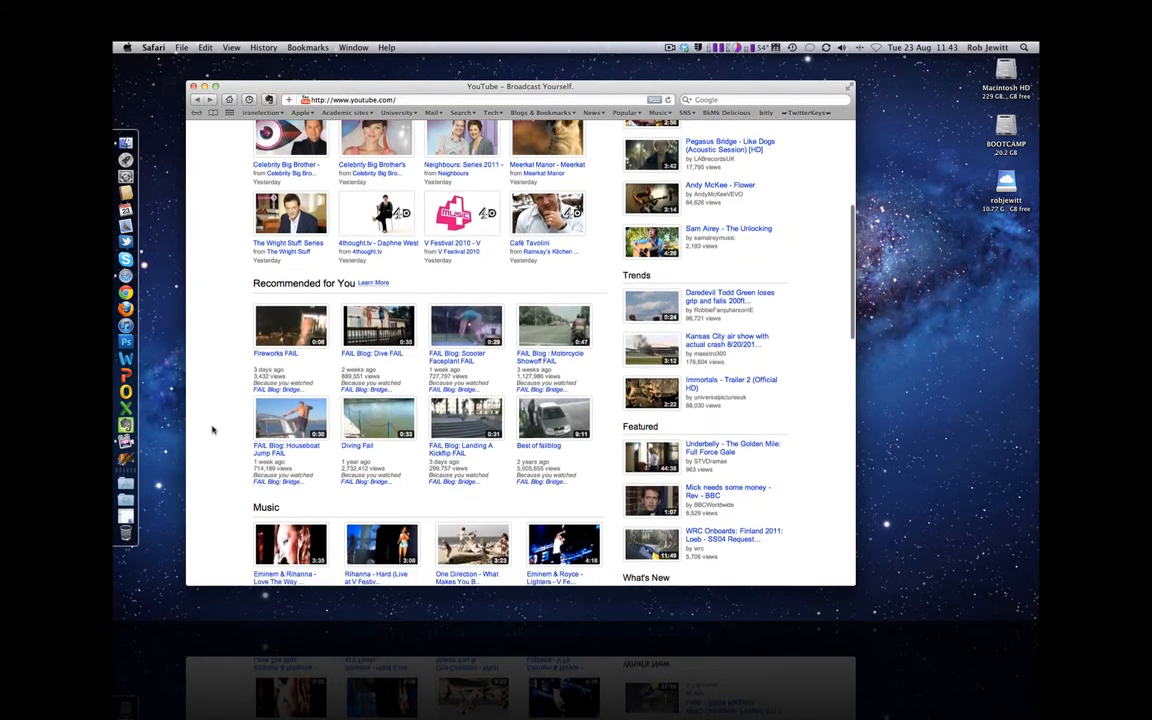
{"action": "scroll", "scroll_direction": "down", "scroll_amount": 3}
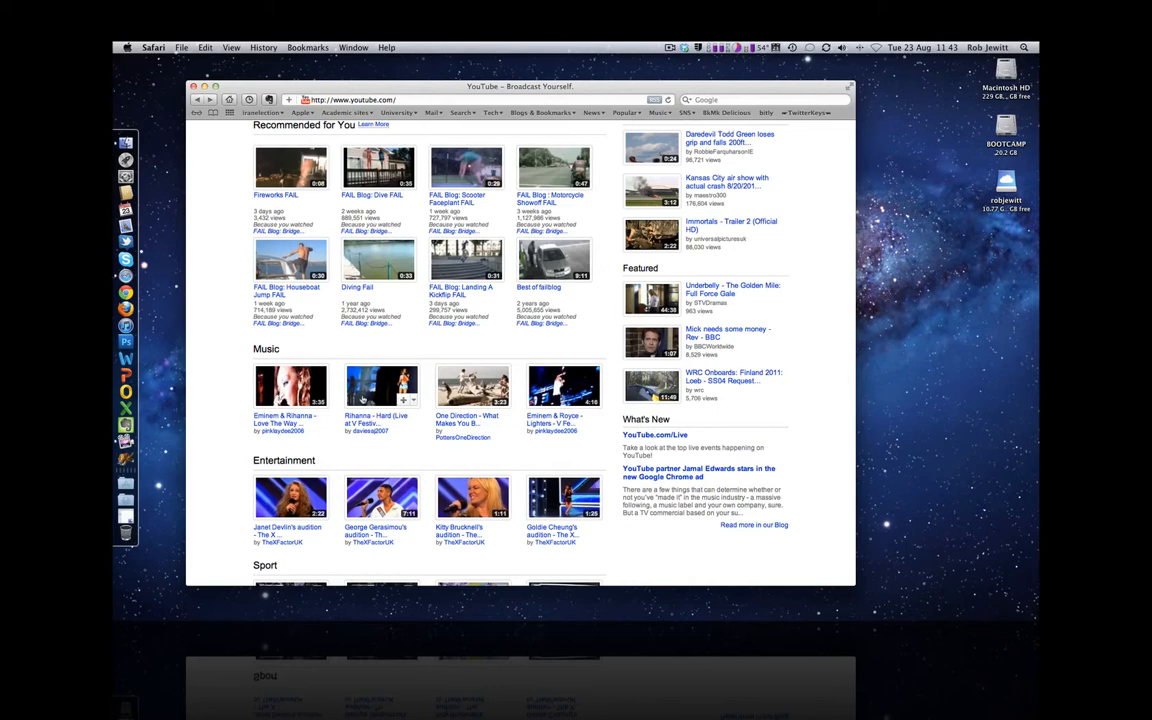
{"action": "left_click", "coordinate": [290, 386]}
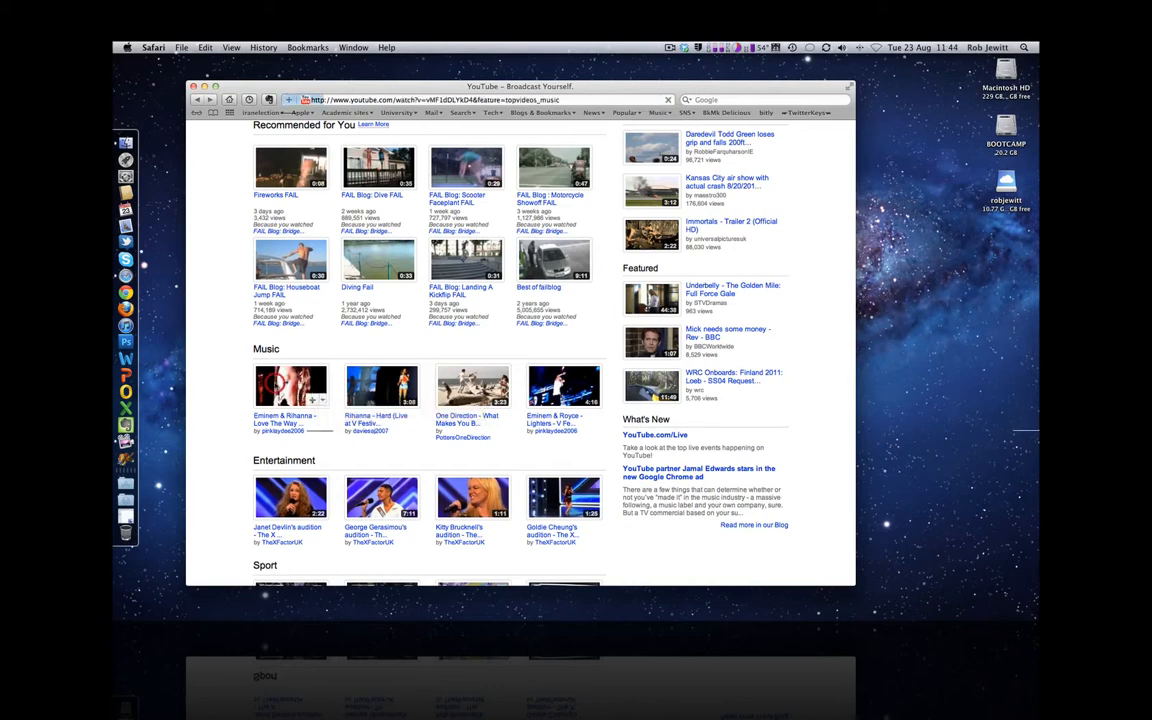
{"action": "left_click", "coordinate": [290, 385]}
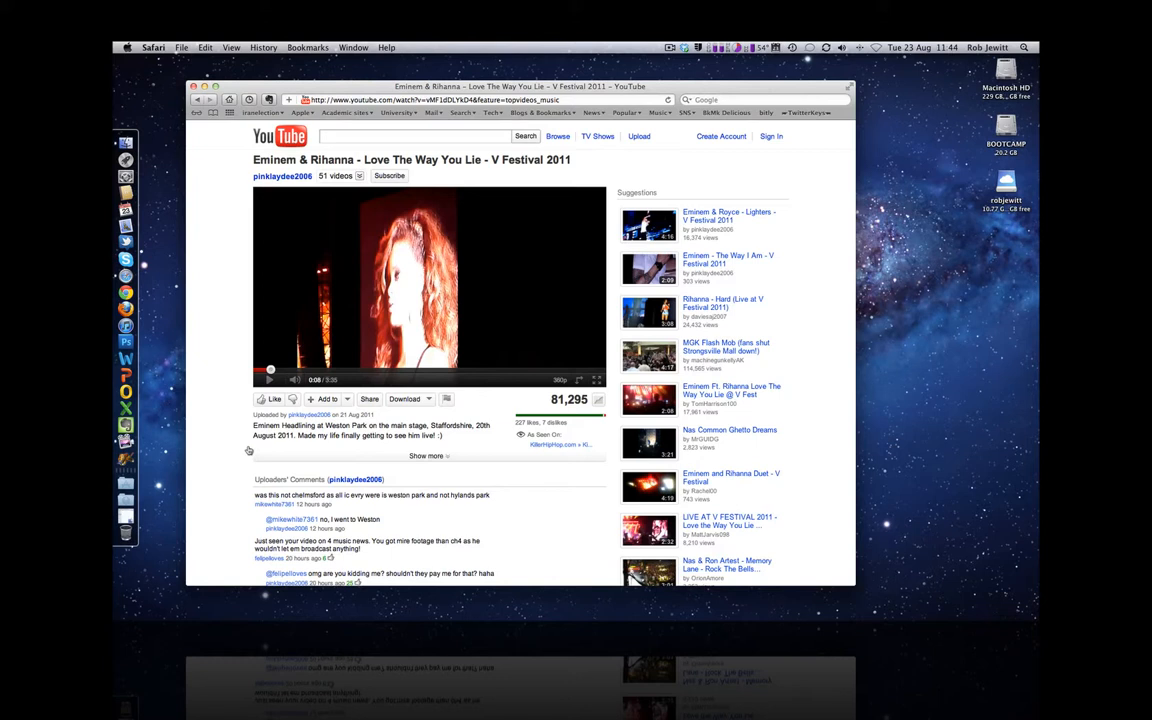
{"action": "mouse_move", "coordinate": [410, 399]}
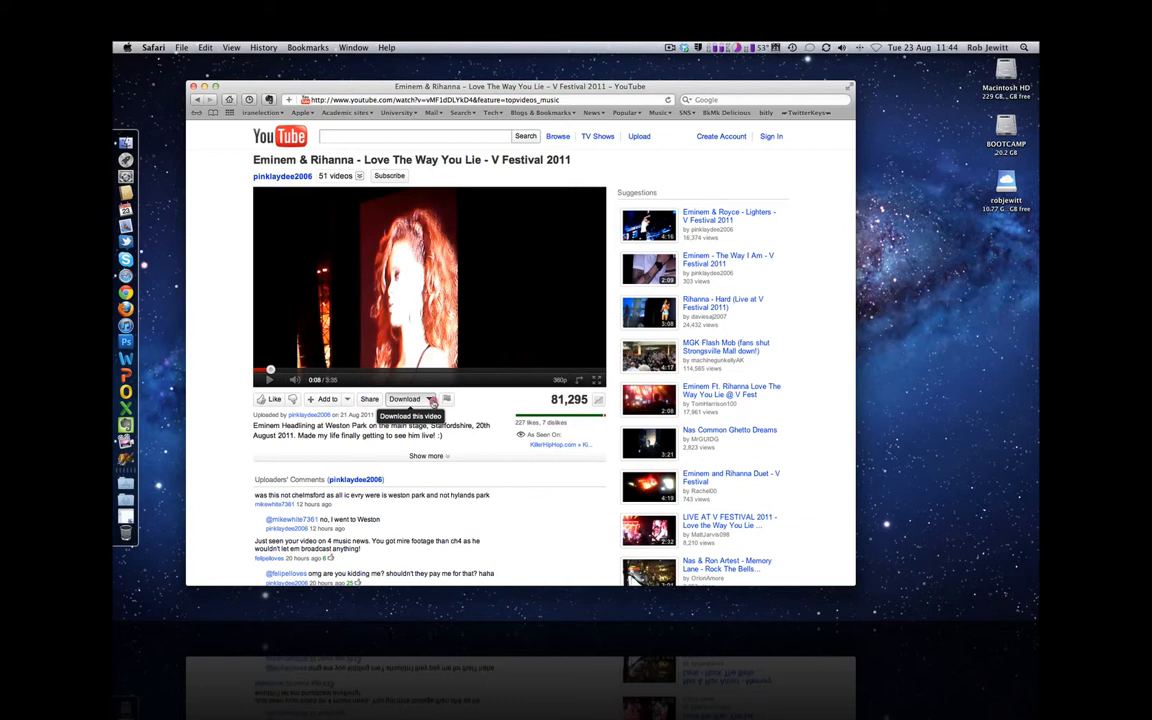
- Download the music video as MP4 360p via FastestTube and show Safari's downloads
{"action": "left_click", "coordinate": [411, 399]}
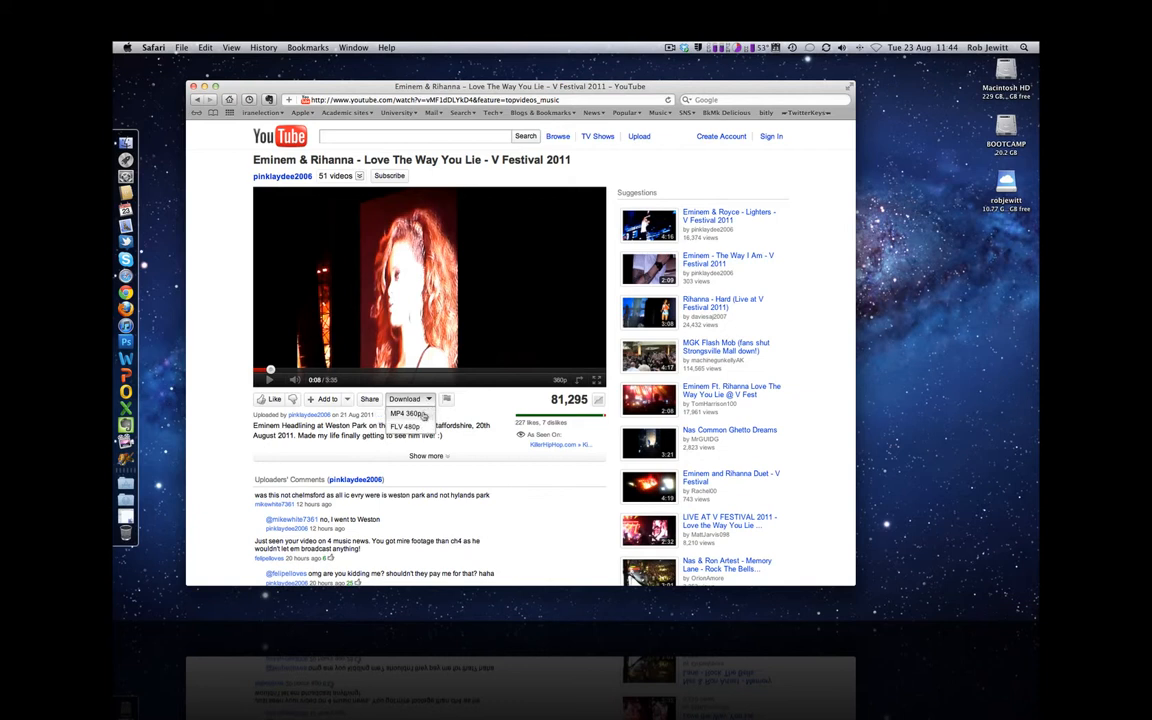
{"action": "mouse_move", "coordinate": [424, 427]}
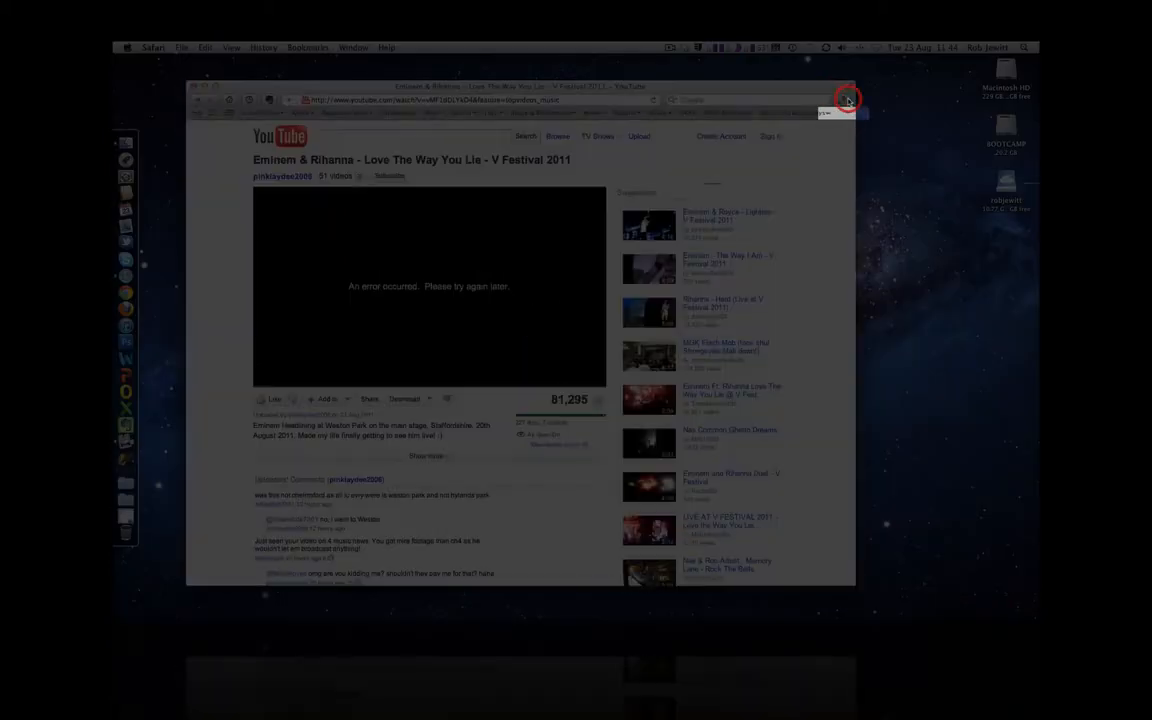
{"action": "left_click", "coordinate": [847, 99]}
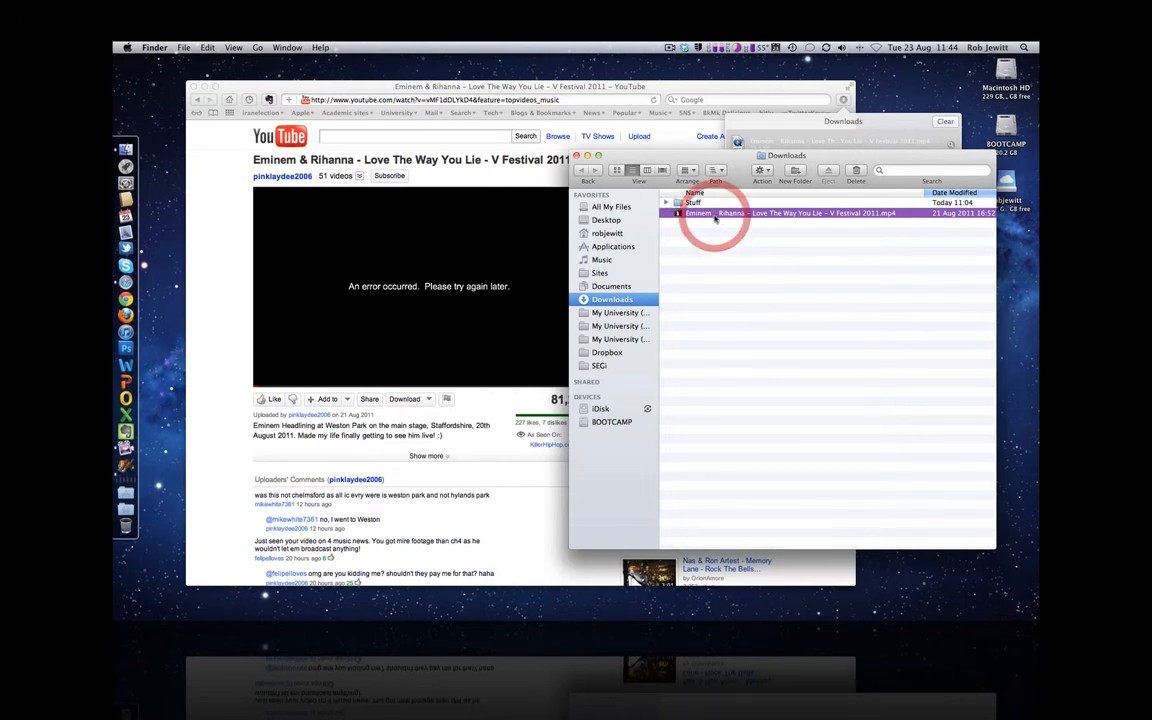
- Open 'Eminem _ Rihanna - Love The Way You Lie - V Festival 2011.mp4' in QuickTime
{"action": "double_click", "coordinate": [787, 213]}
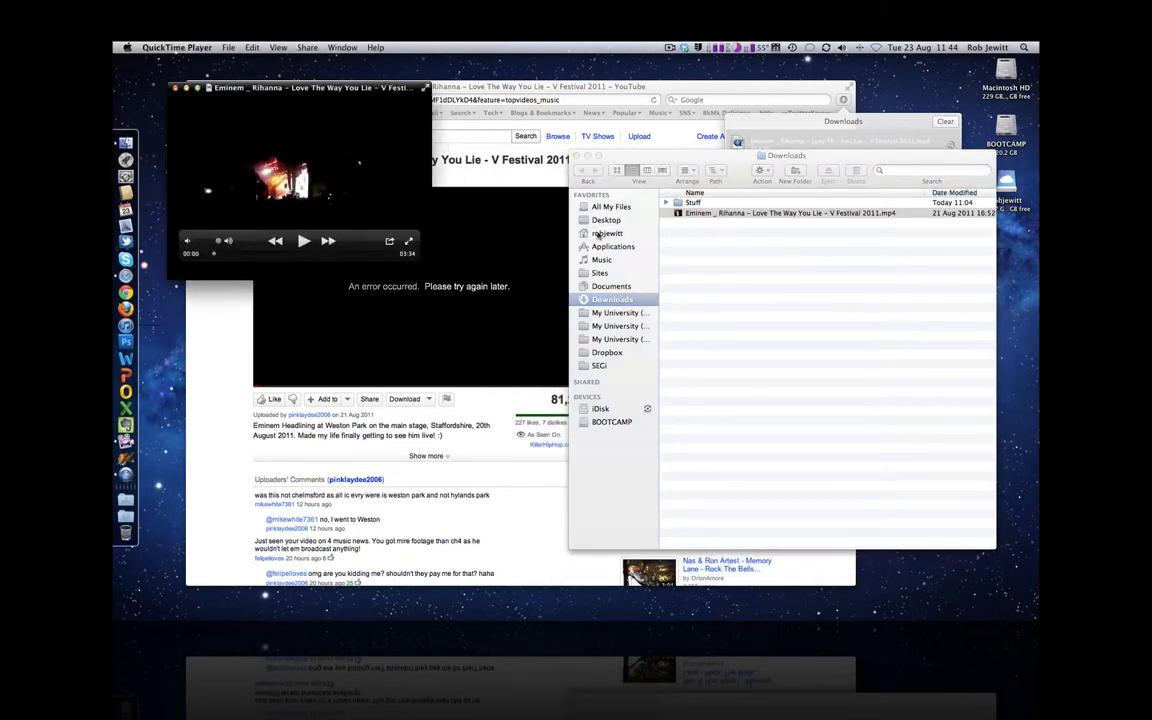
- Play the downloaded MP4 music video in QuickTime Player, then stop it
{"action": "left_click", "coordinate": [303, 240]}
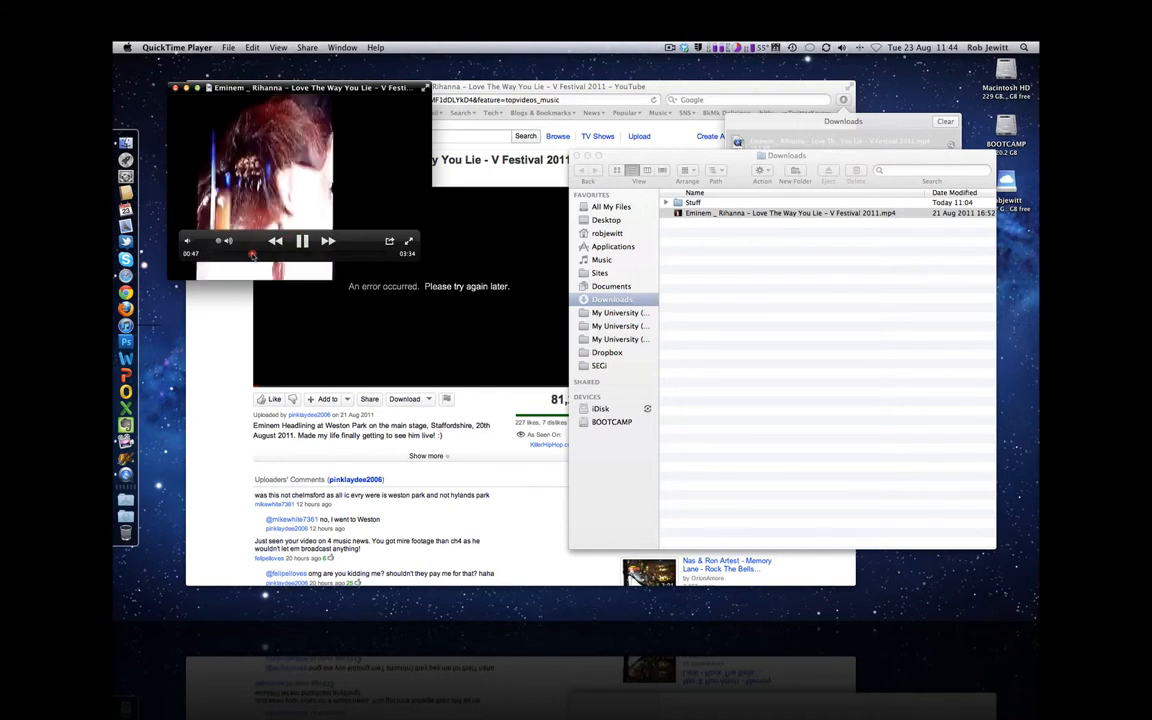
{"action": "left_click", "coordinate": [302, 240]}
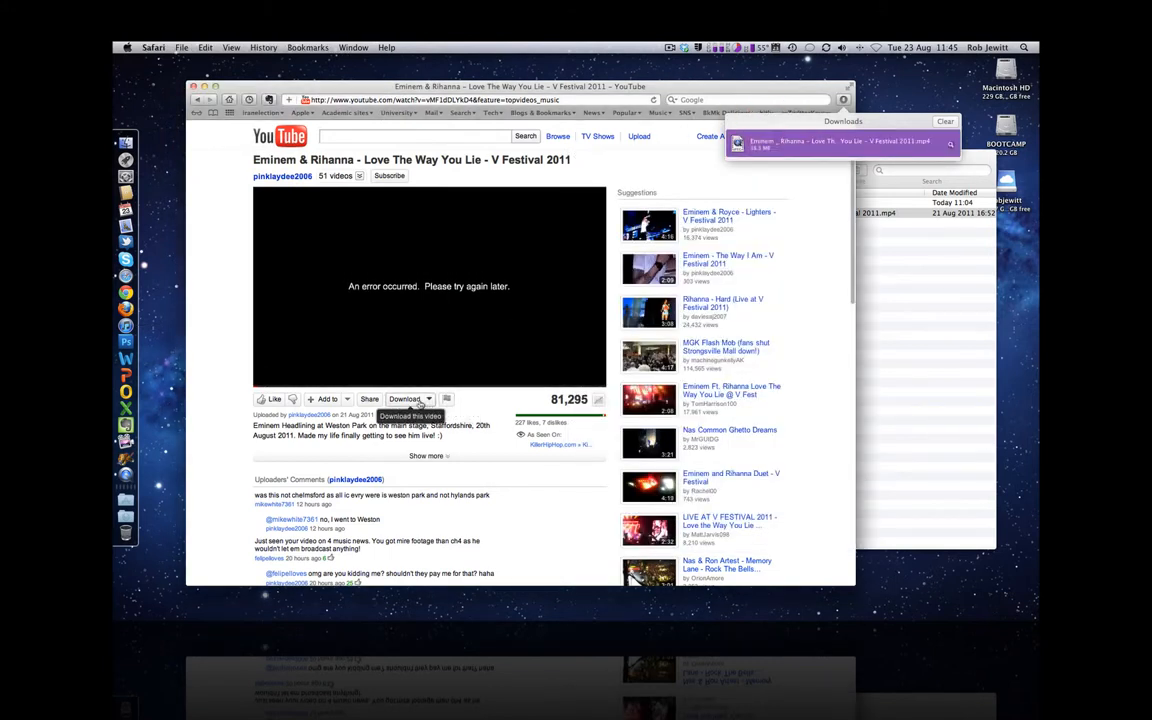
- Download the music video as FLV 480p and check its progress in Downloads
{"action": "left_click", "coordinate": [410, 398]}
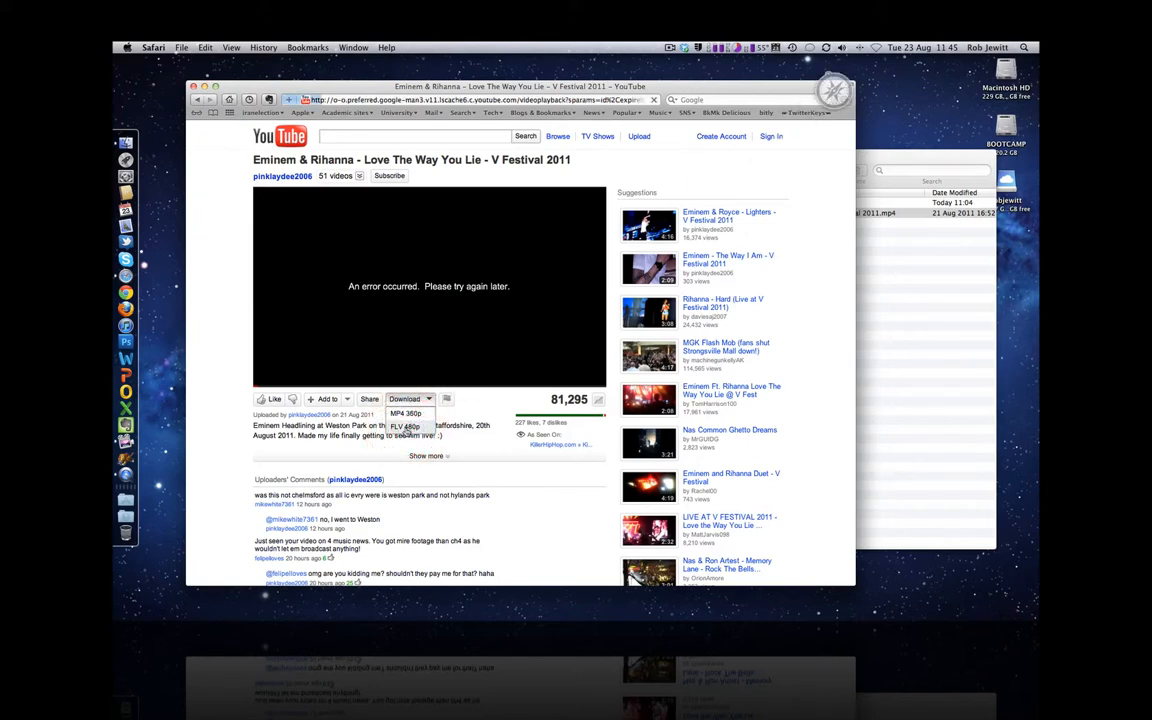
{"action": "left_click", "coordinate": [405, 413]}
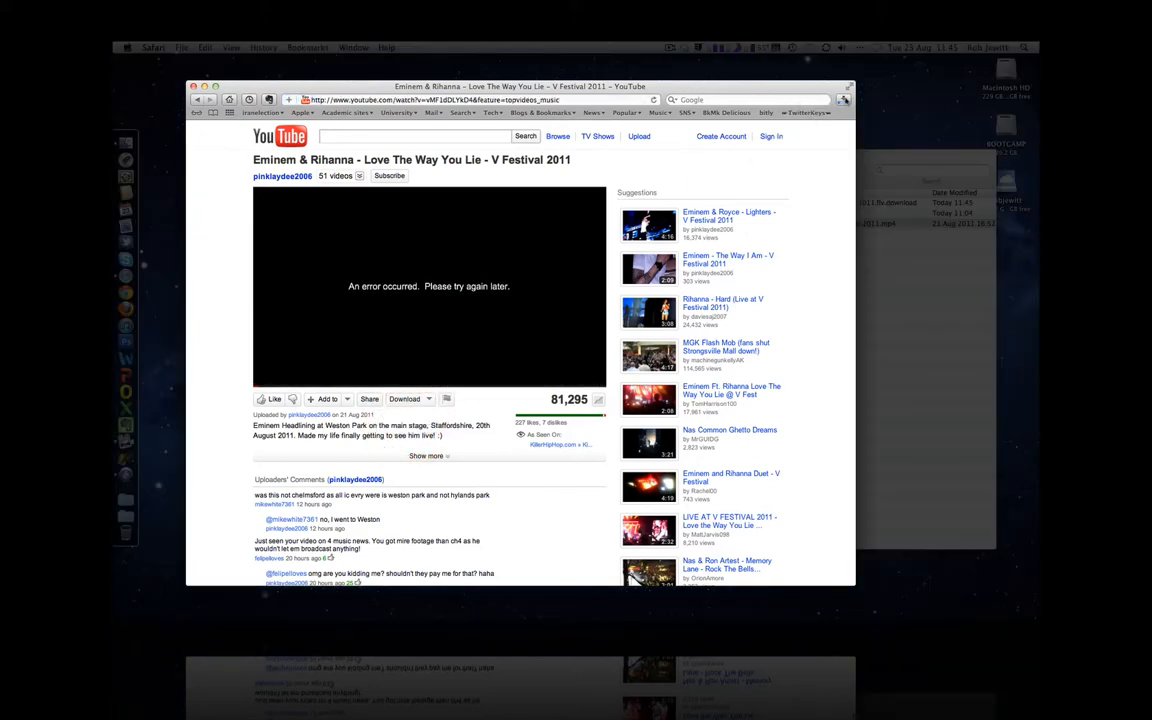
{"action": "left_click", "coordinate": [404, 398]}
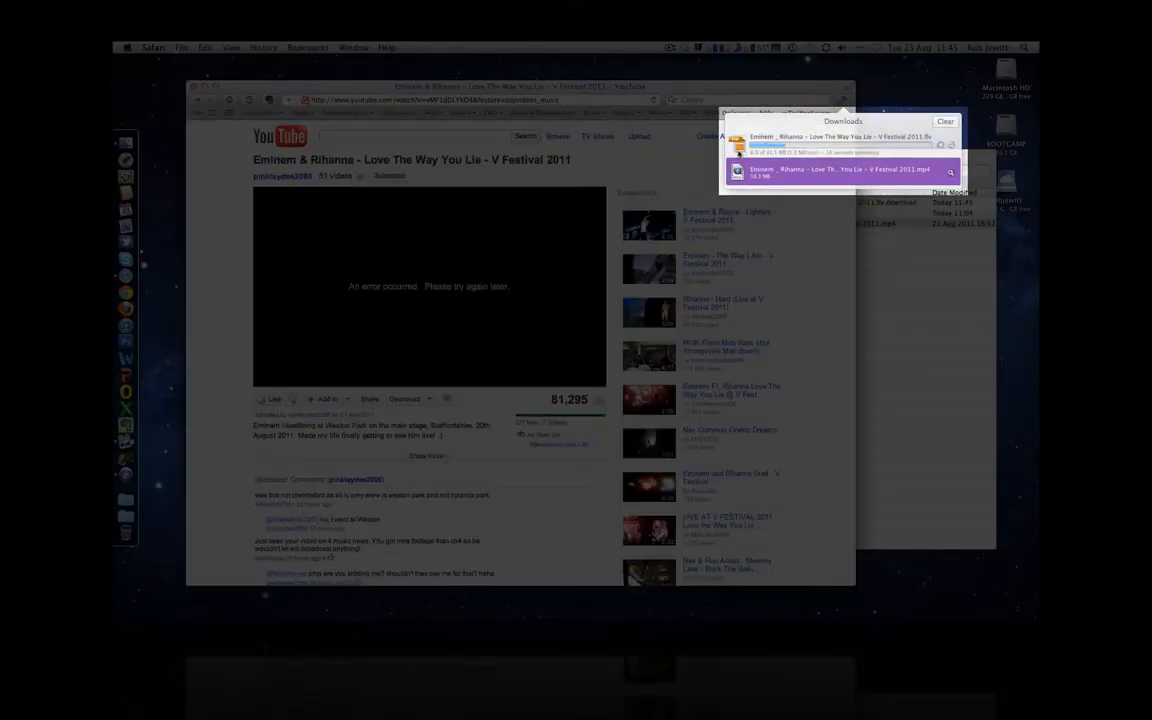